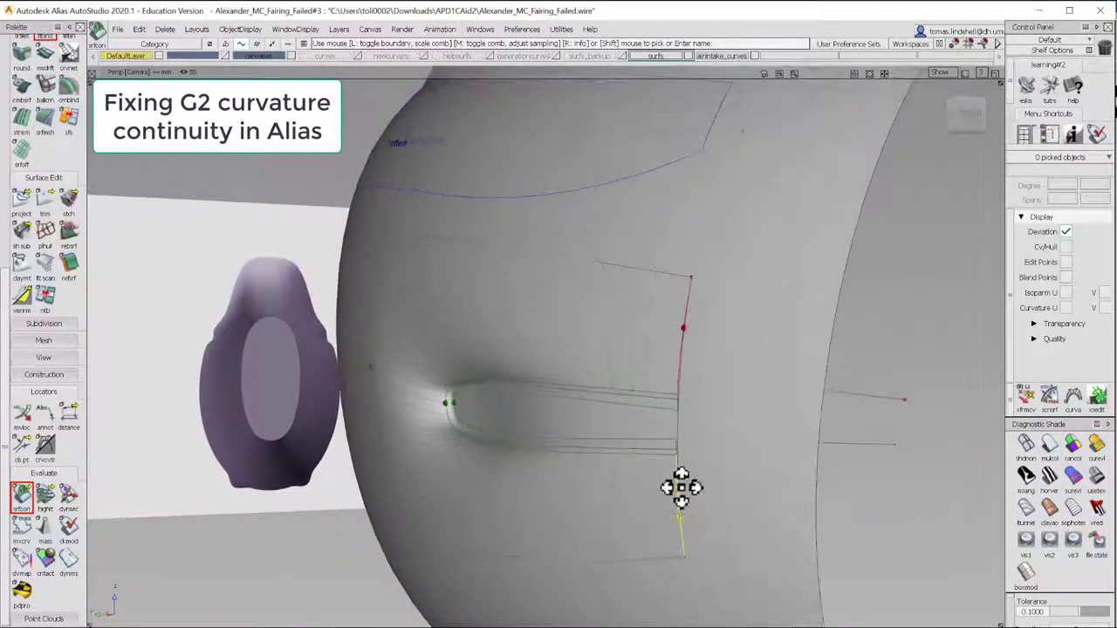
Show objects by layer and assign the picked intake surfaces and curves to the Work layer
{"action": "left_click_drag", "start_coordinate": [680, 487], "coordinate": [711, 395]}
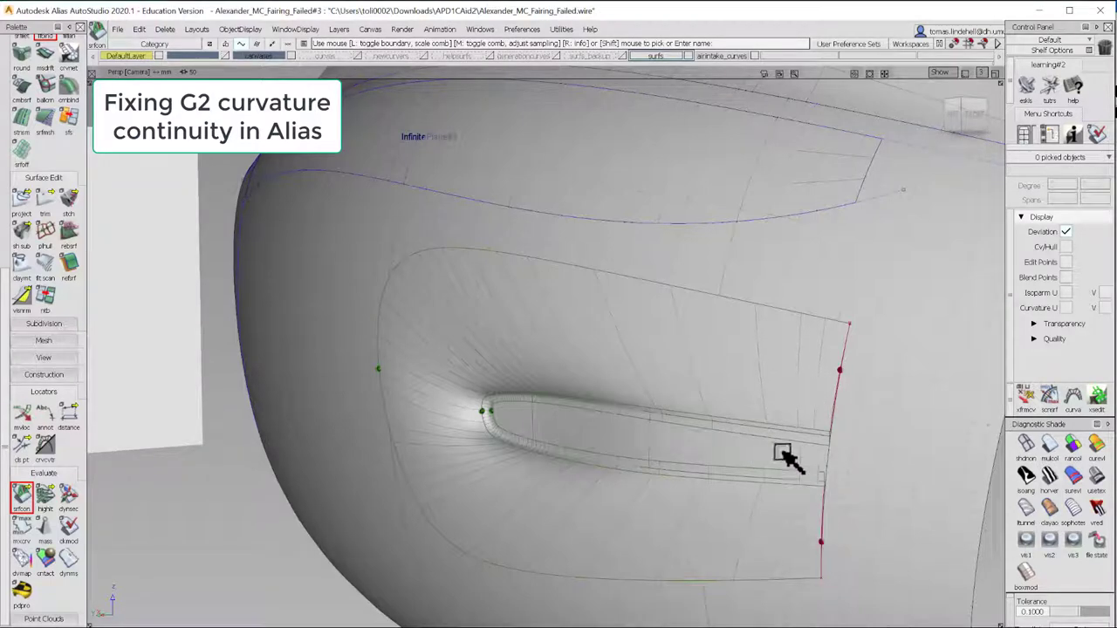
{"action": "left_click_drag", "start_coordinate": [785, 458], "coordinate": [506, 354]}
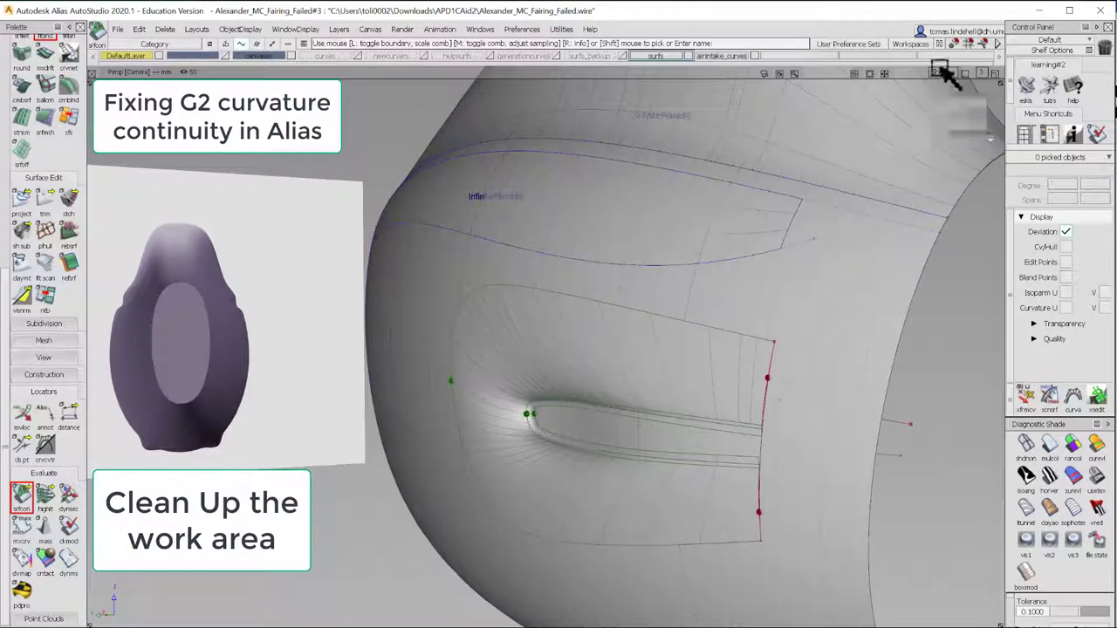
{"action": "mouse_move", "coordinate": [624, 61]}
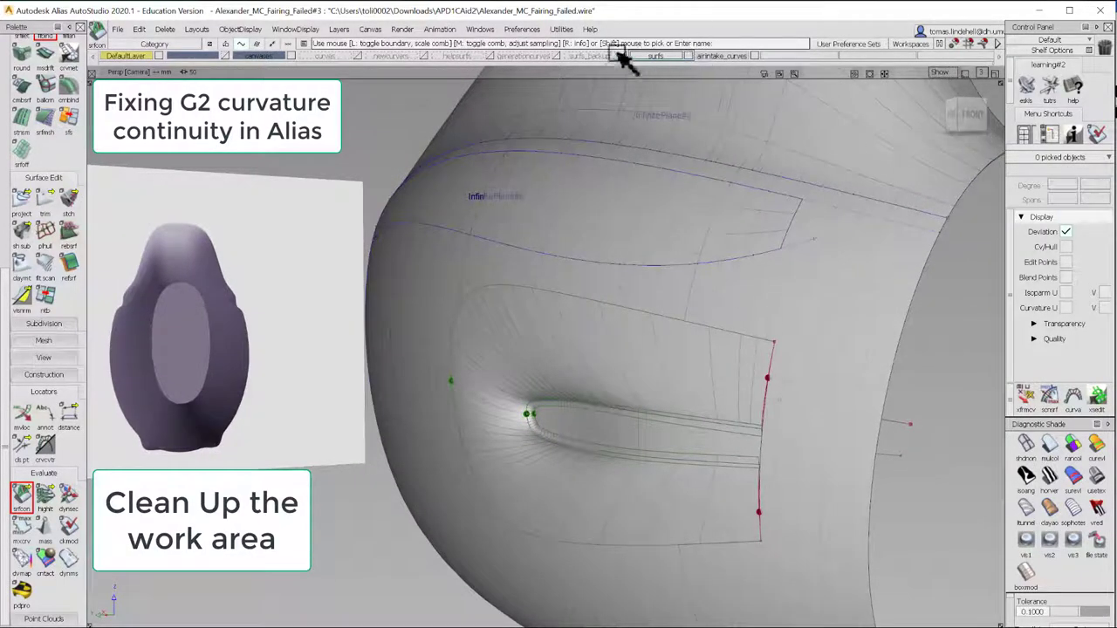
{"action": "left_click", "coordinate": [479, 28]}
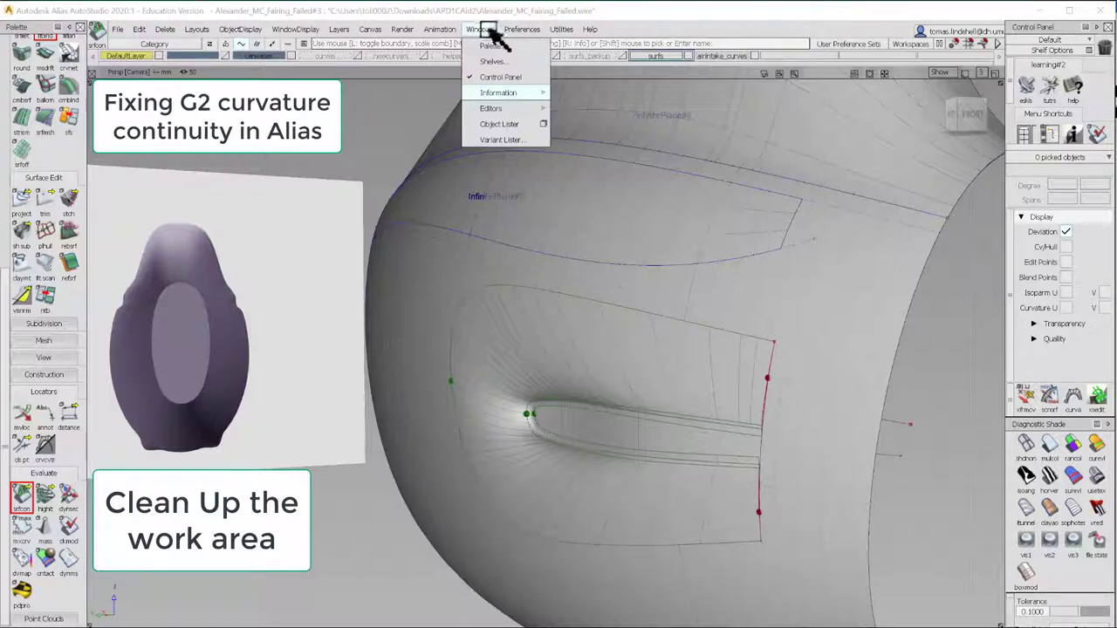
{"action": "left_click", "coordinate": [500, 123]}
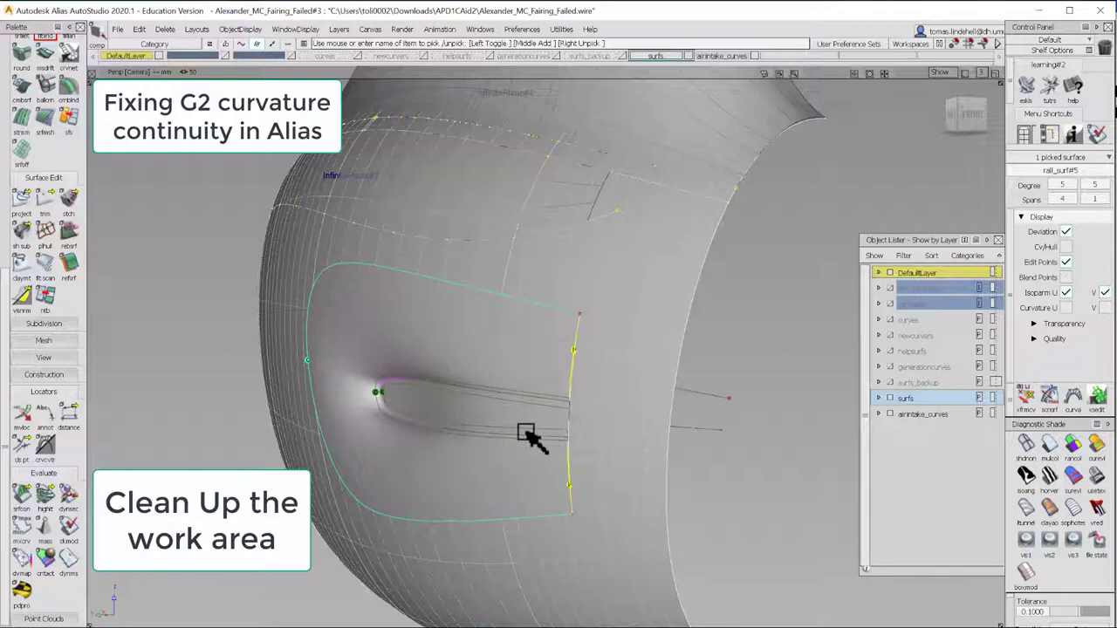
{"action": "left_click_drag", "start_coordinate": [532, 445], "coordinate": [522, 332]}
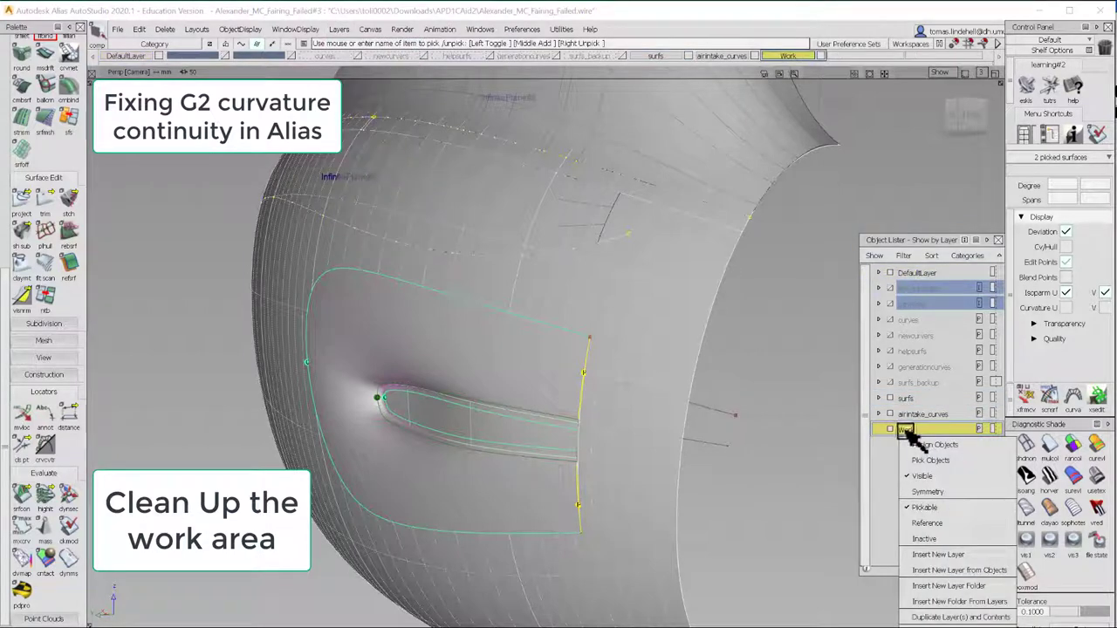
{"action": "left_click", "coordinate": [937, 444]}
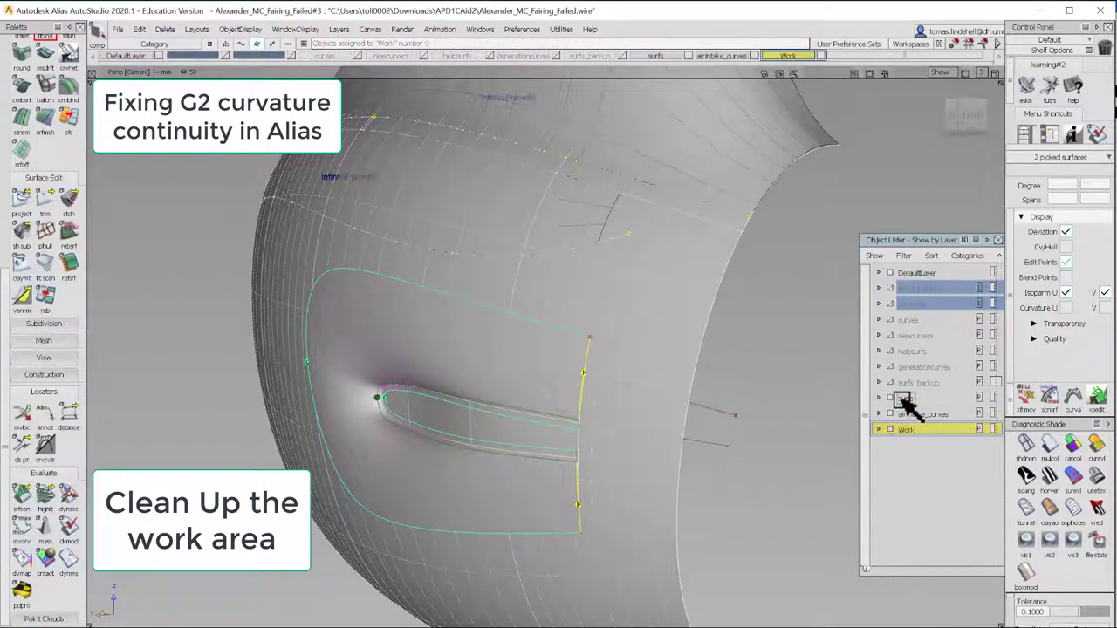
Hide the surfs layer and pick the blend surface around the intake
{"action": "left_click", "coordinate": [903, 399]}
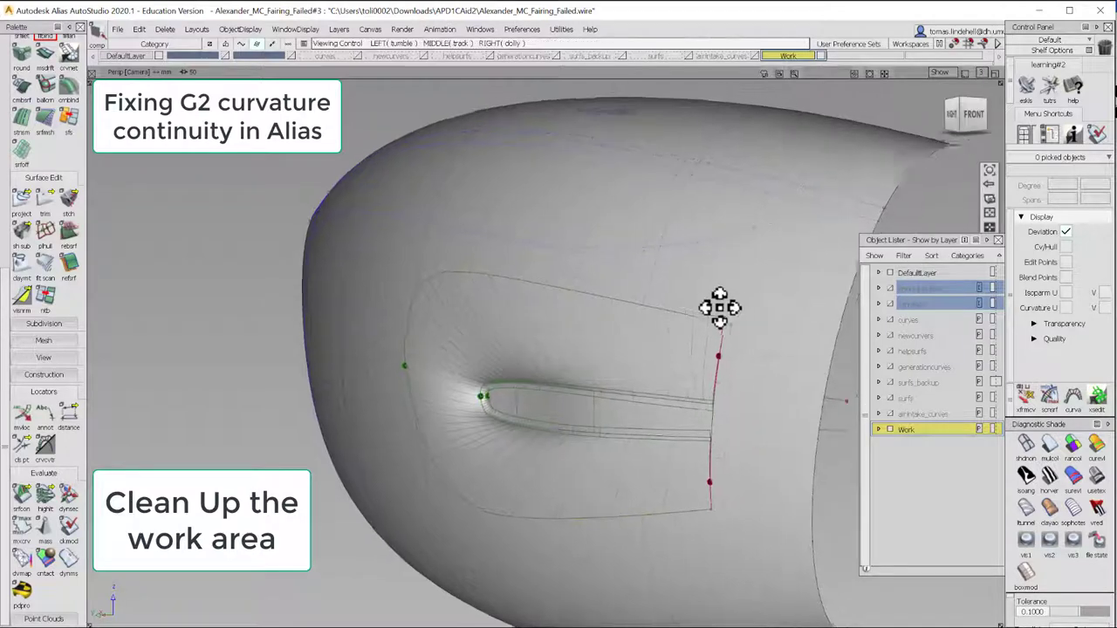
{"action": "right_click", "coordinate": [720, 305]}
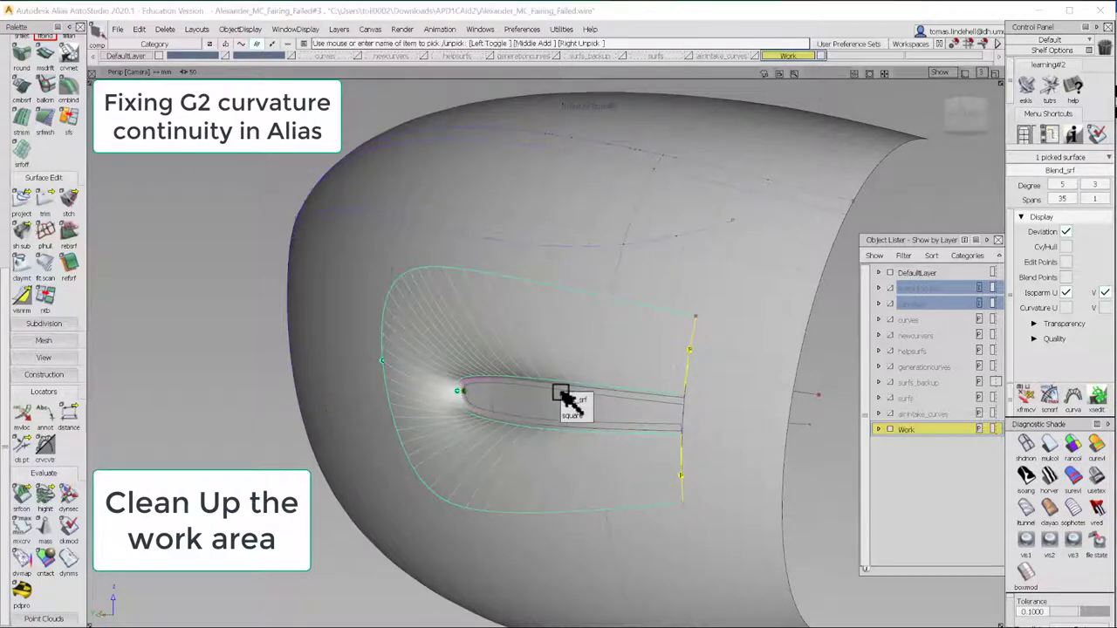
{"action": "left_click", "coordinate": [925, 303]}
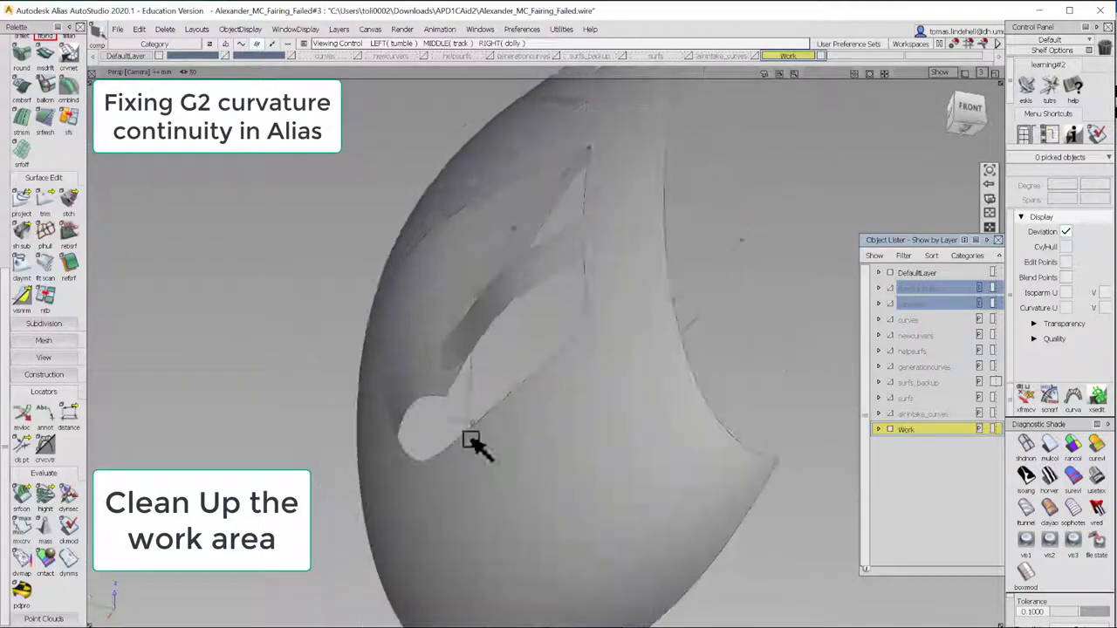
Turn the view to see the intake side-on and switch to picking whole objects
{"action": "left_click_drag", "start_coordinate": [472, 440], "coordinate": [794, 402]}
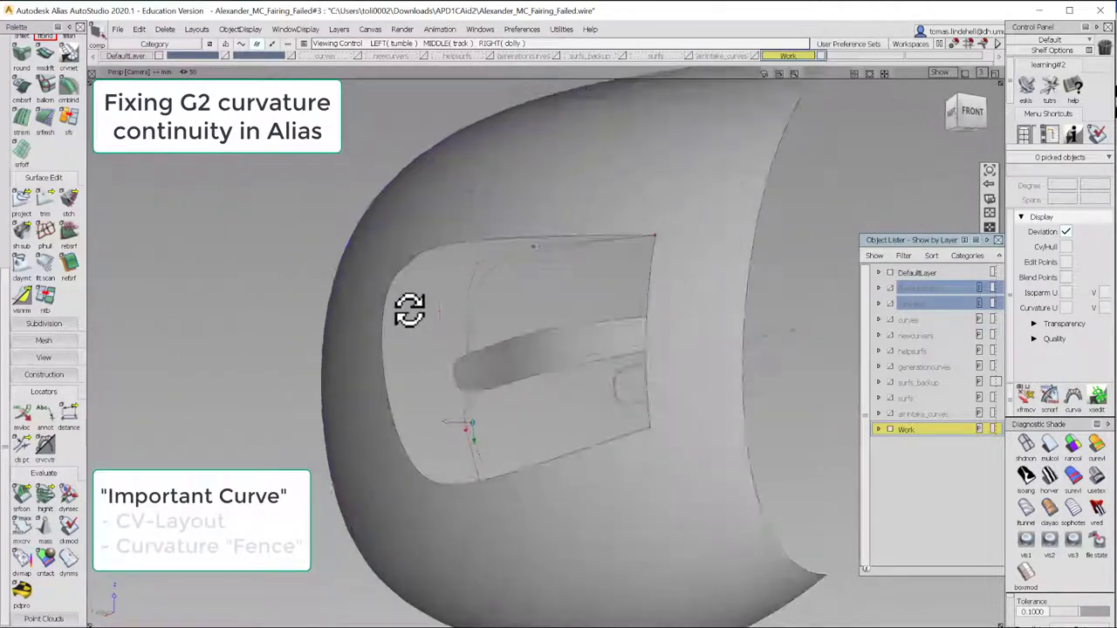
{"action": "left_click_drag", "start_coordinate": [410, 310], "coordinate": [620, 275]}
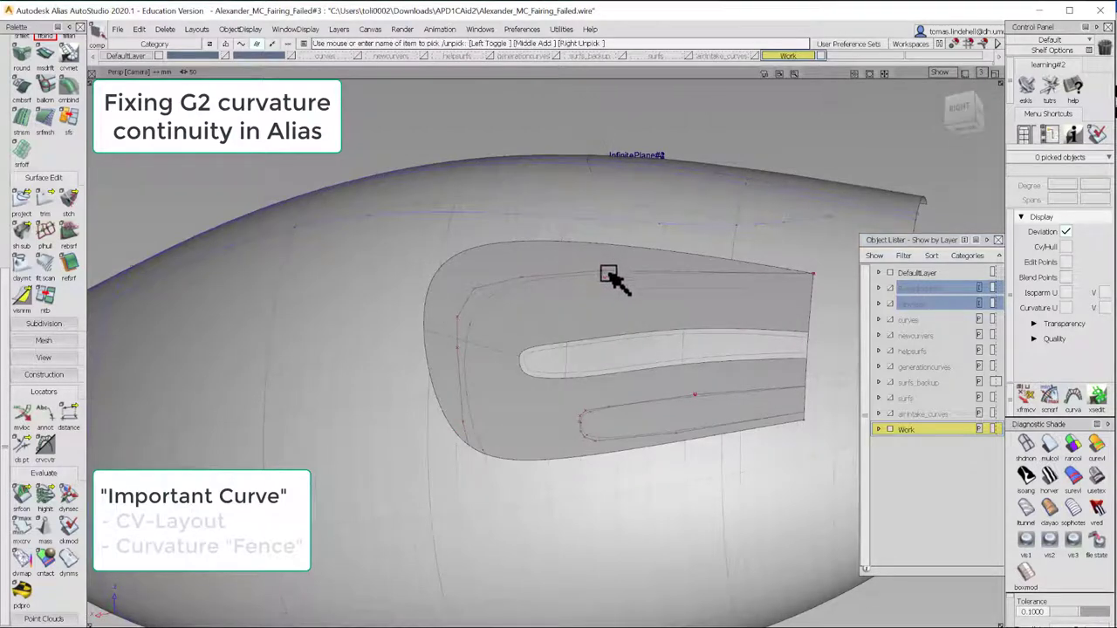
{"action": "mouse_move", "coordinate": [654, 283]}
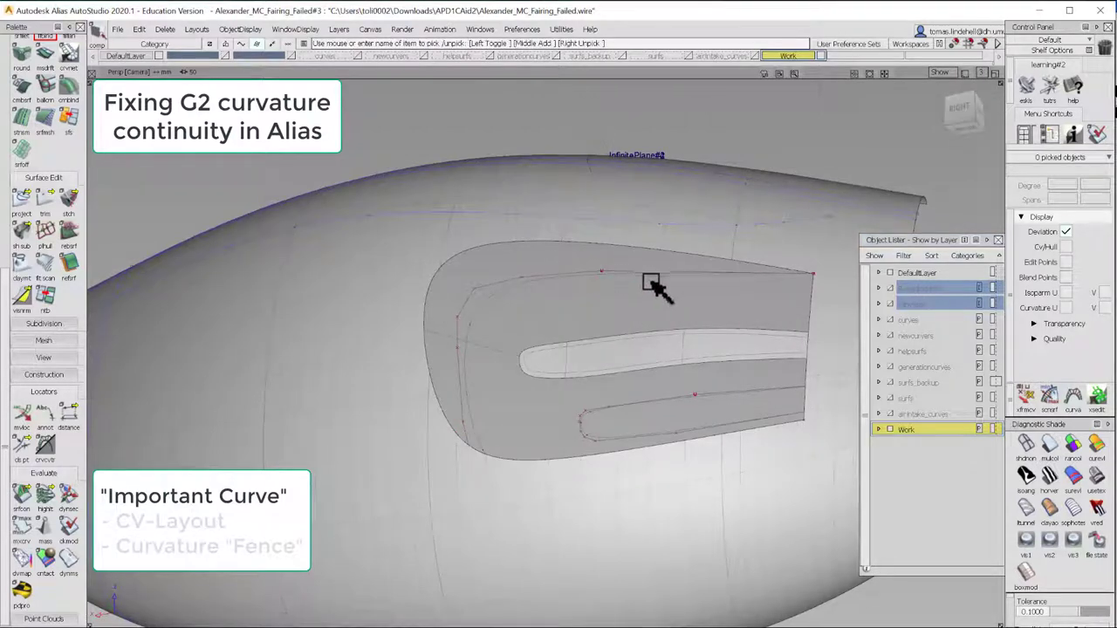
{"action": "right_click", "coordinate": [653, 282]}
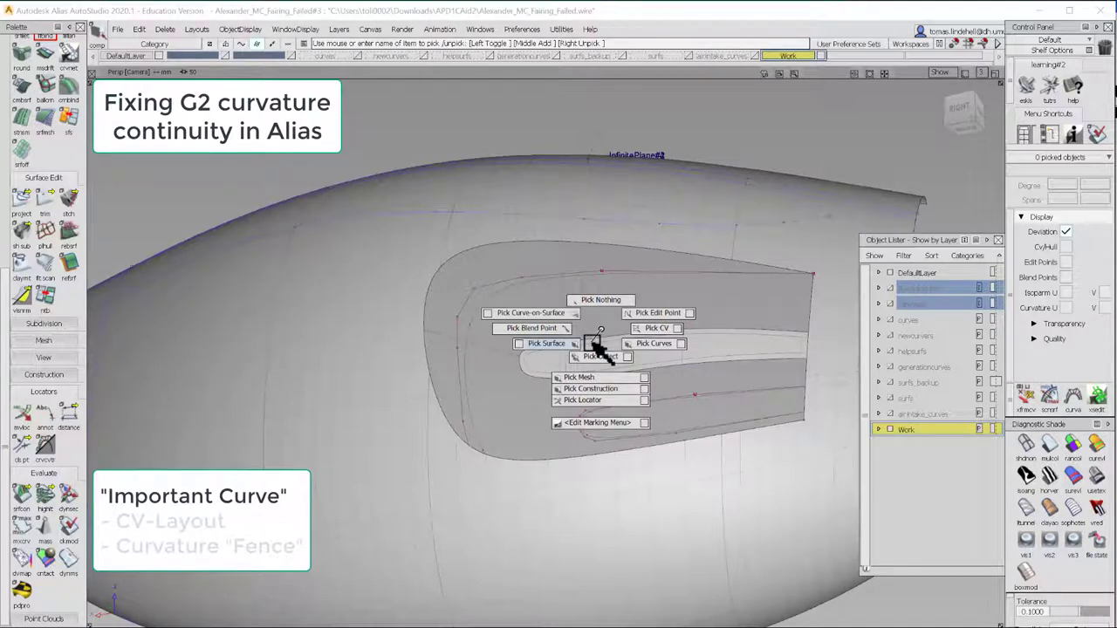
{"action": "left_click", "coordinate": [545, 343]}
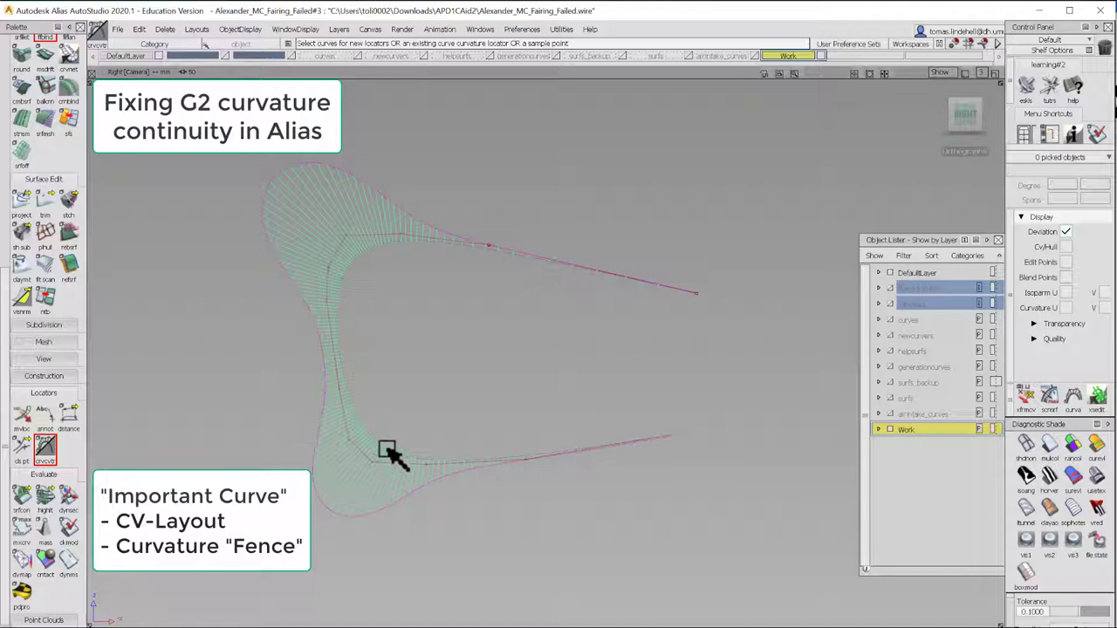
{"action": "mouse_move", "coordinate": [1069, 157]}
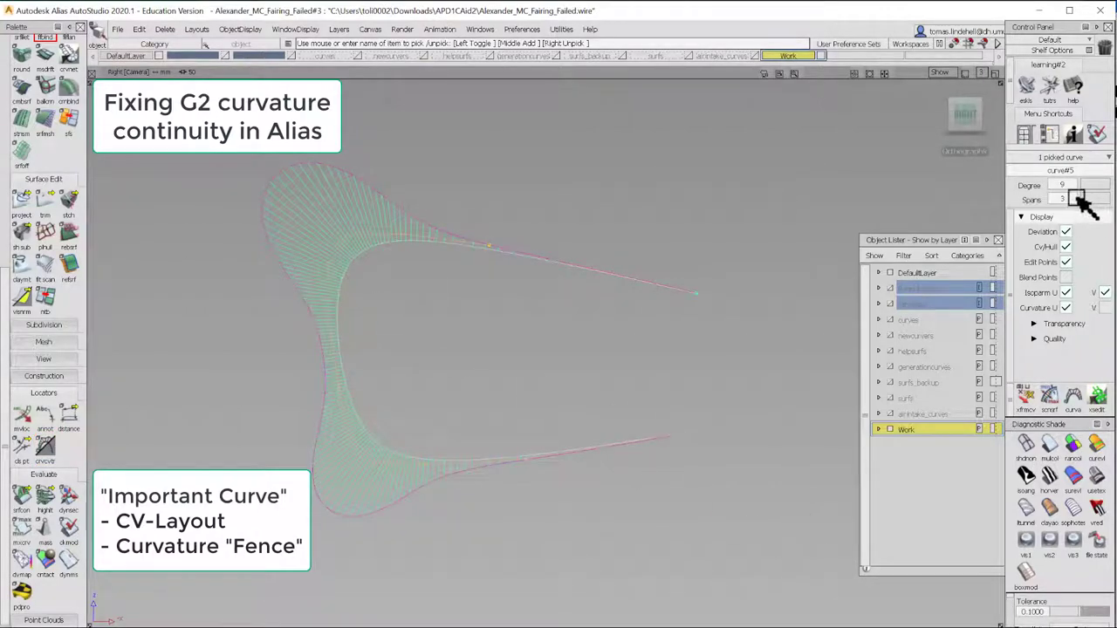
Reduce the picked intake curve to degree 5, then pick the intake curve from the overlapping pair
{"action": "left_click", "coordinate": [1078, 200]}
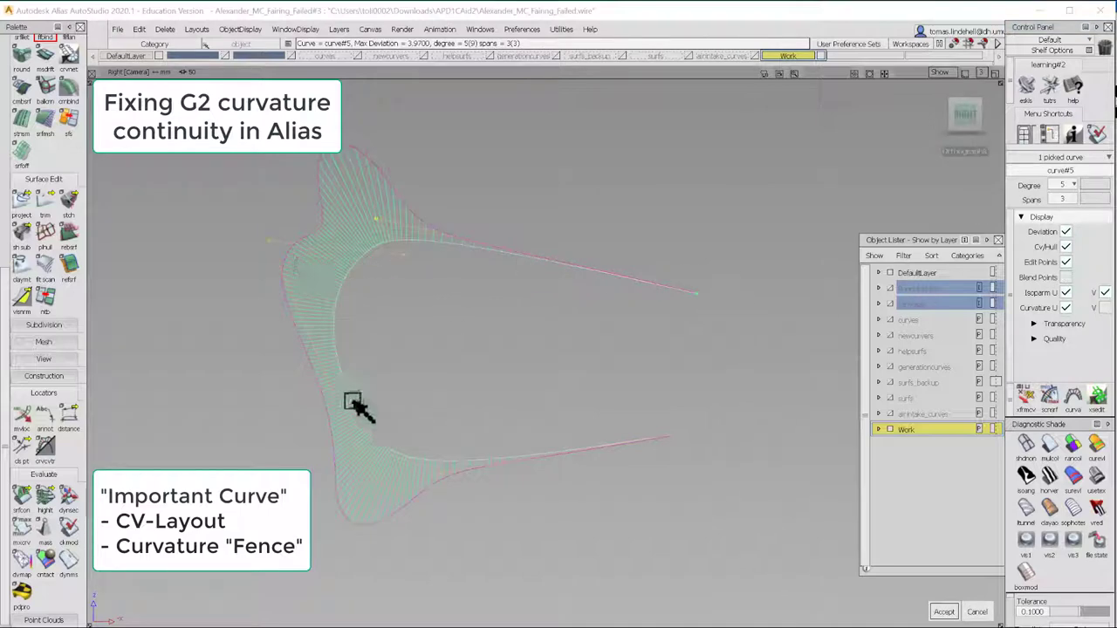
{"action": "mouse_move", "coordinate": [365, 301]}
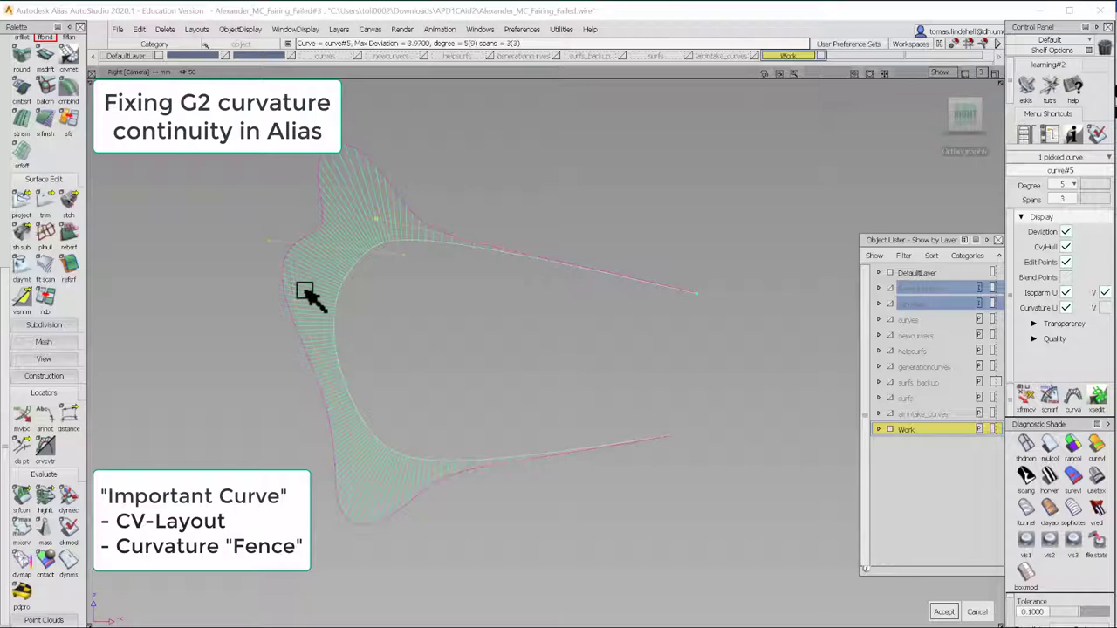
{"action": "mouse_move", "coordinate": [373, 327]}
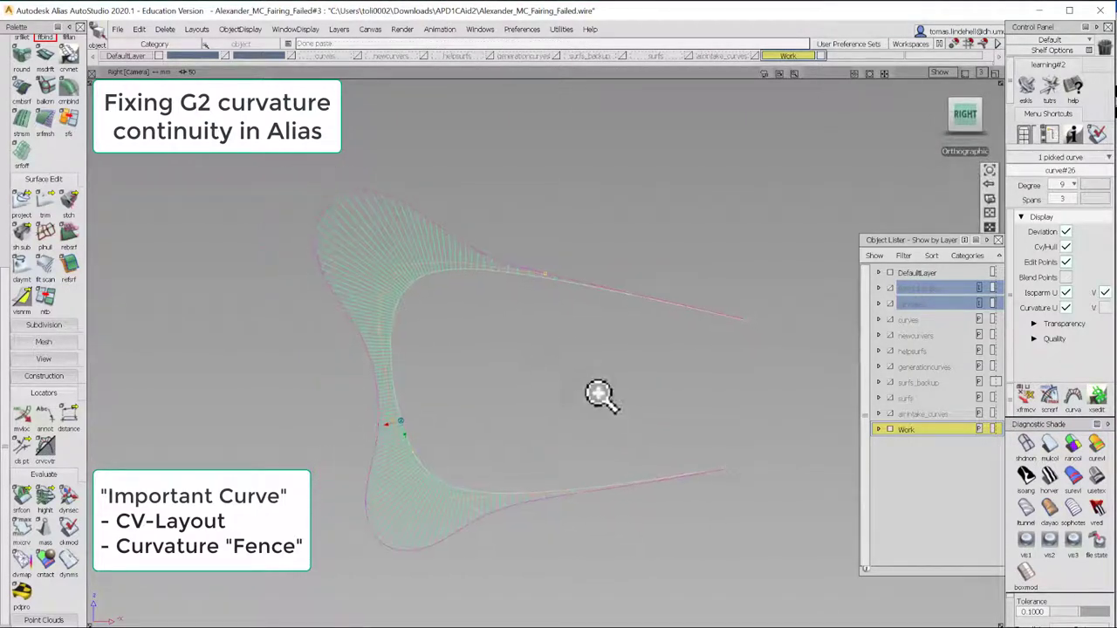
{"action": "right_click", "coordinate": [600, 394]}
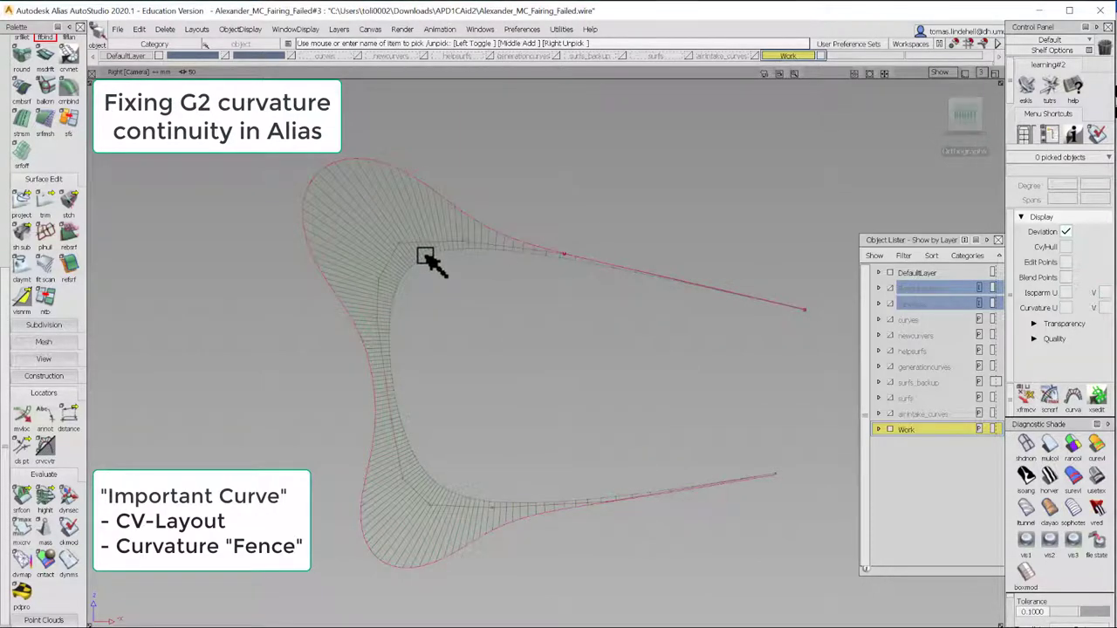
{"action": "left_click", "coordinate": [427, 257]}
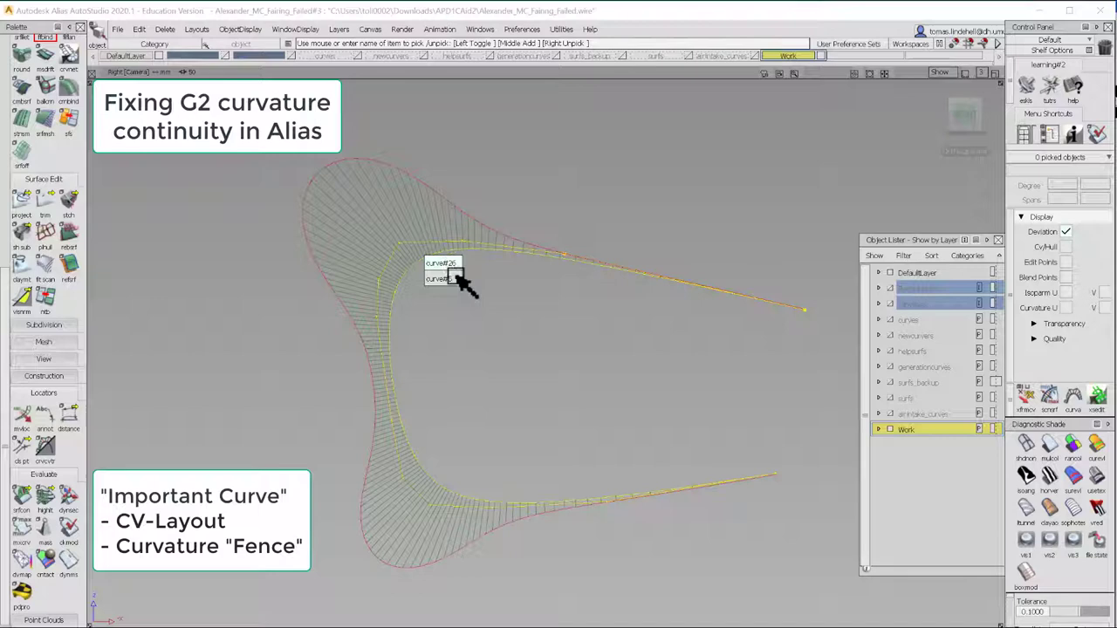
Drag five CVs of the intake curve until its curvature comb runs smoothly, then deselect
{"action": "left_click", "coordinate": [441, 271]}
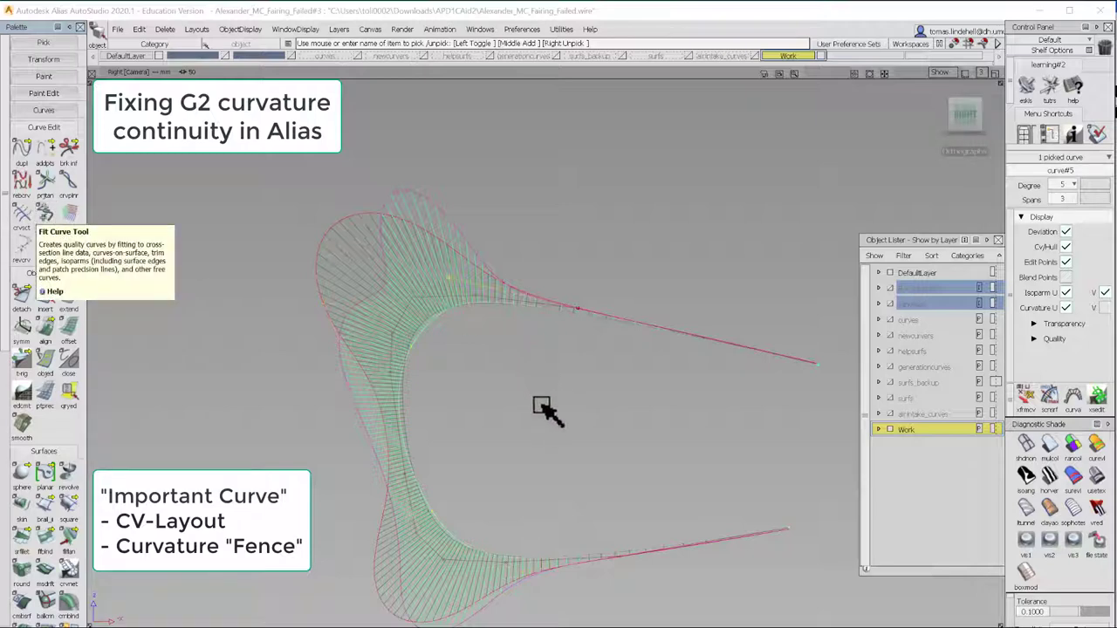
{"action": "right_click", "coordinate": [541, 405]}
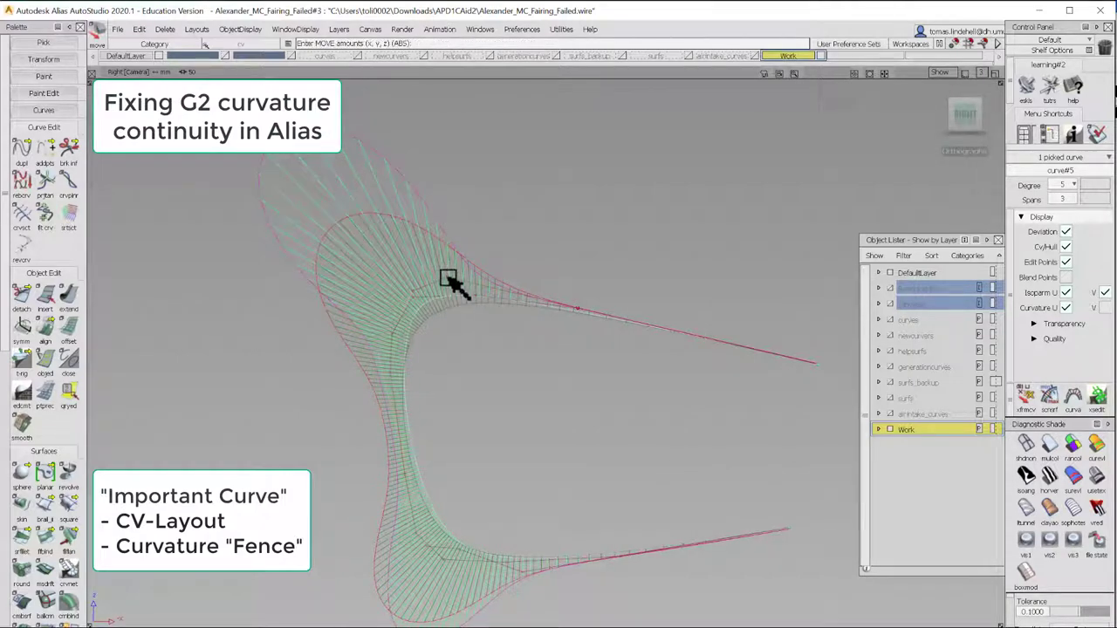
{"action": "left_click_drag", "start_coordinate": [448, 279], "coordinate": [493, 292]}
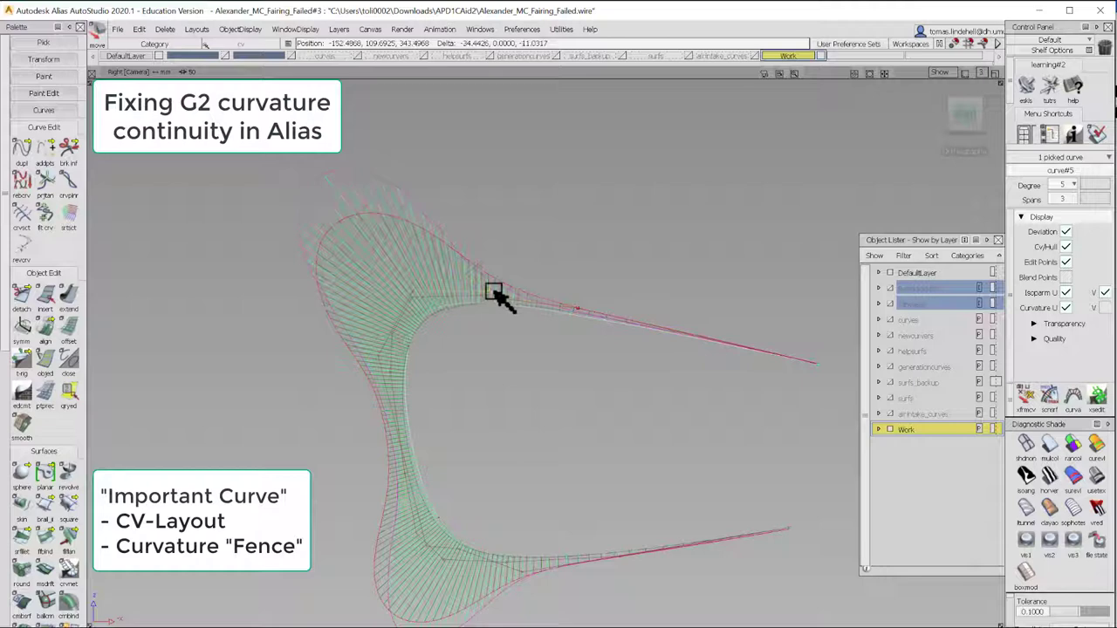
{"action": "left_click_drag", "start_coordinate": [497, 292], "coordinate": [410, 301]}
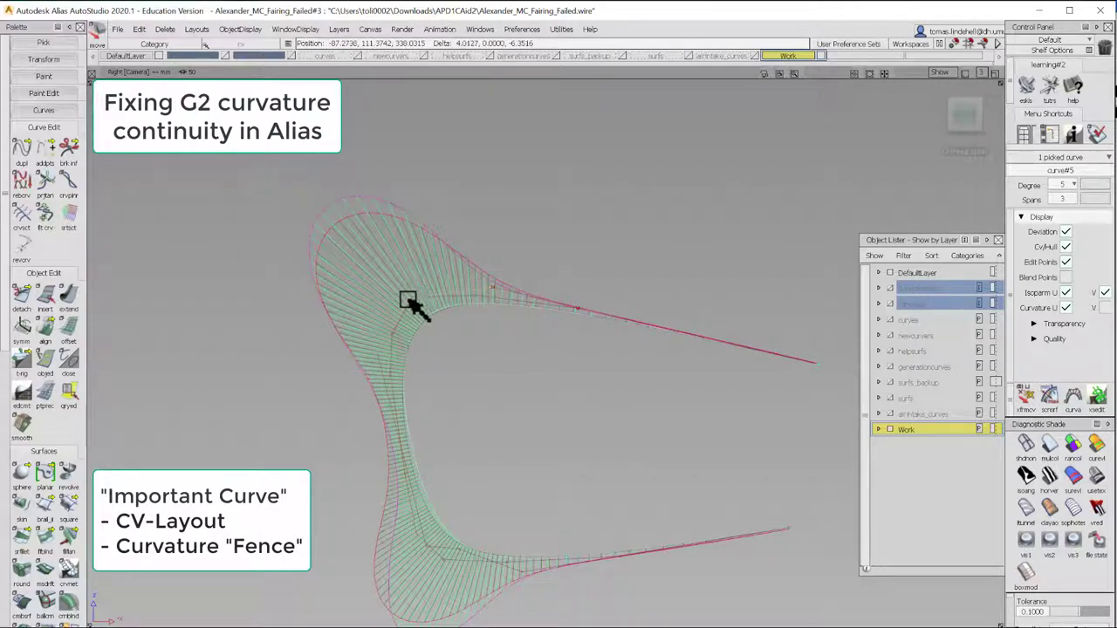
{"action": "left_click_drag", "start_coordinate": [410, 305], "coordinate": [445, 480]}
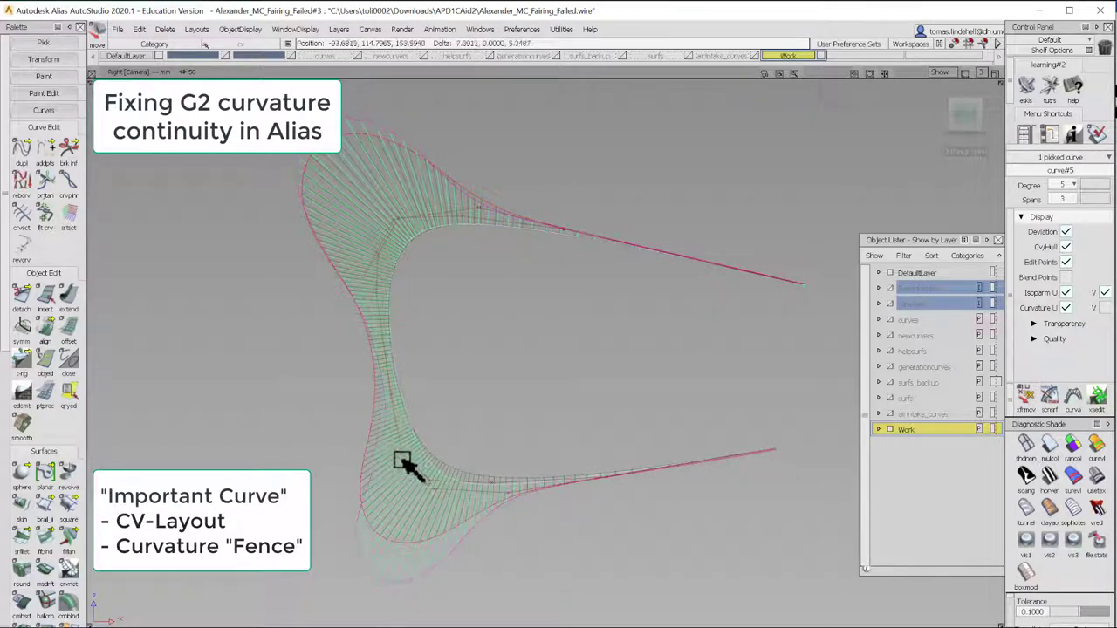
{"action": "left_click_drag", "start_coordinate": [406, 467], "coordinate": [541, 541]}
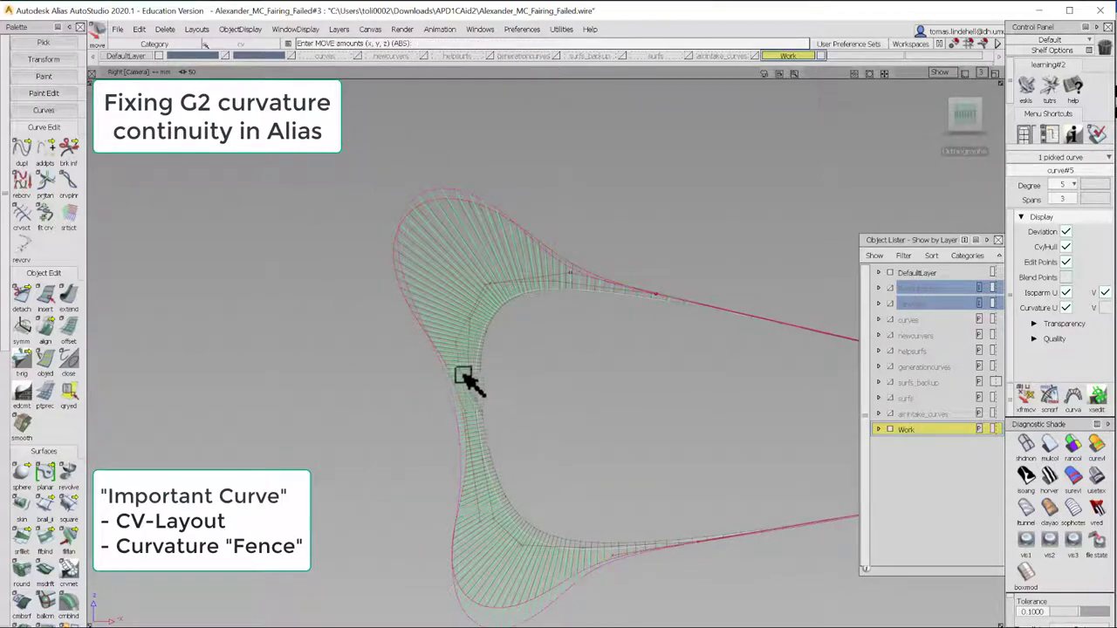
{"action": "left_click_drag", "start_coordinate": [465, 375], "coordinate": [534, 281]}
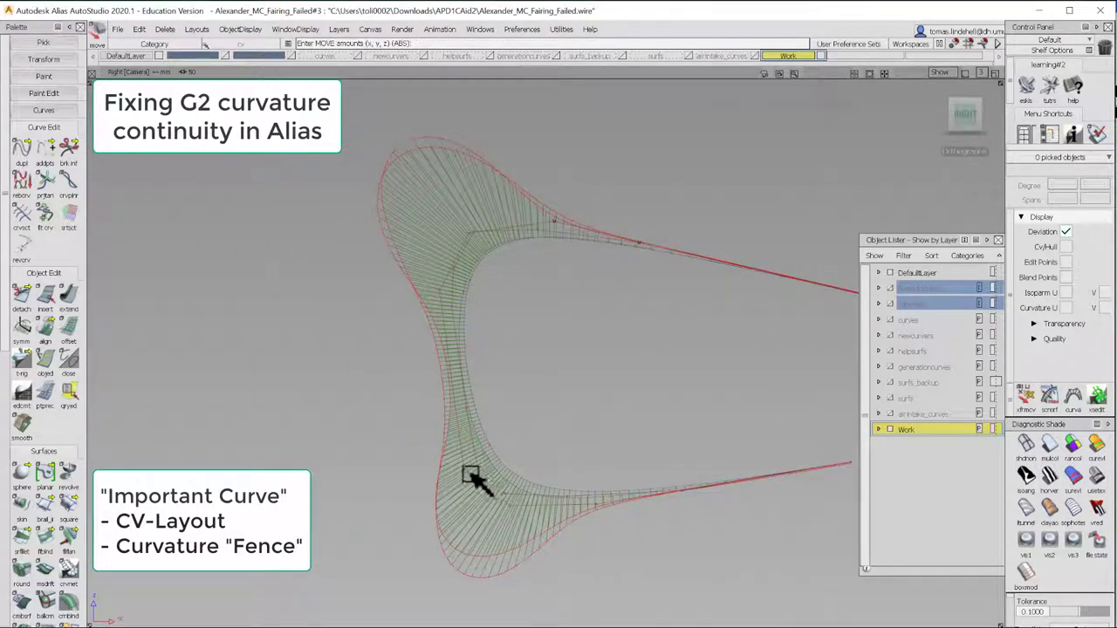
{"action": "left_click", "coordinate": [515, 524]}
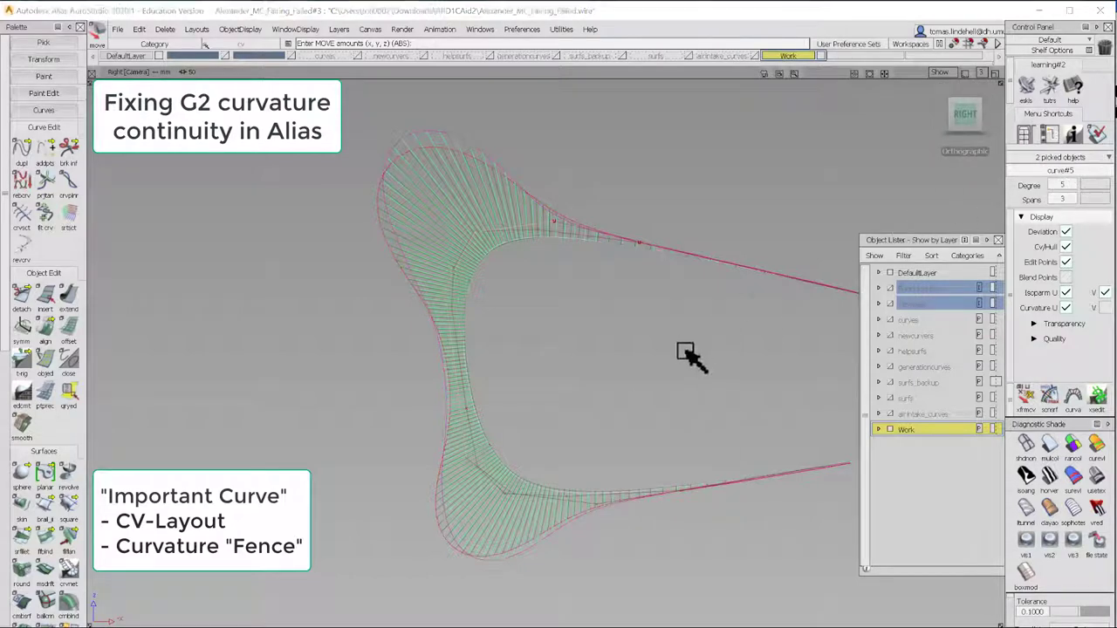
{"action": "right_click", "coordinate": [646, 262]}
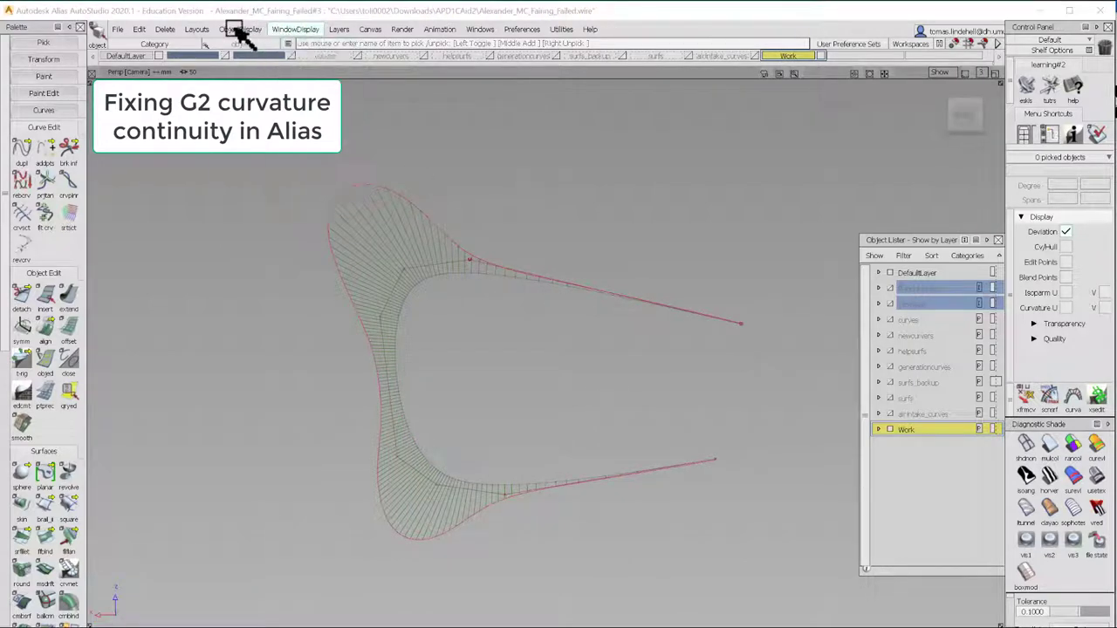
{"action": "left_click", "coordinate": [240, 29]}
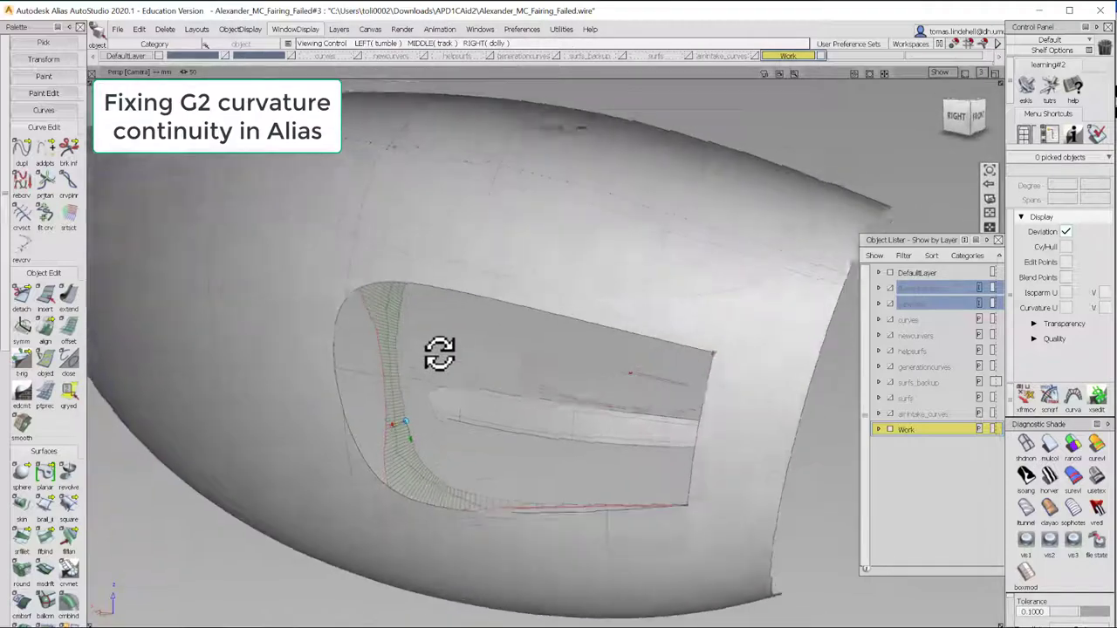
{"action": "left_click_drag", "start_coordinate": [440, 353], "coordinate": [539, 288]}
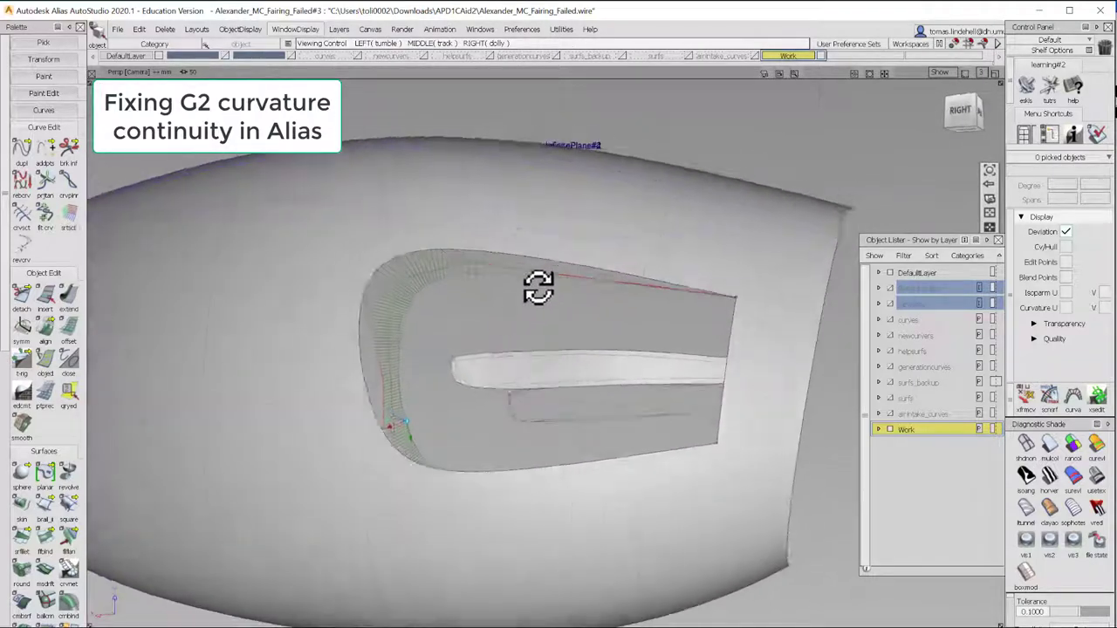
{"action": "left_click_drag", "start_coordinate": [538, 288], "coordinate": [604, 340]}
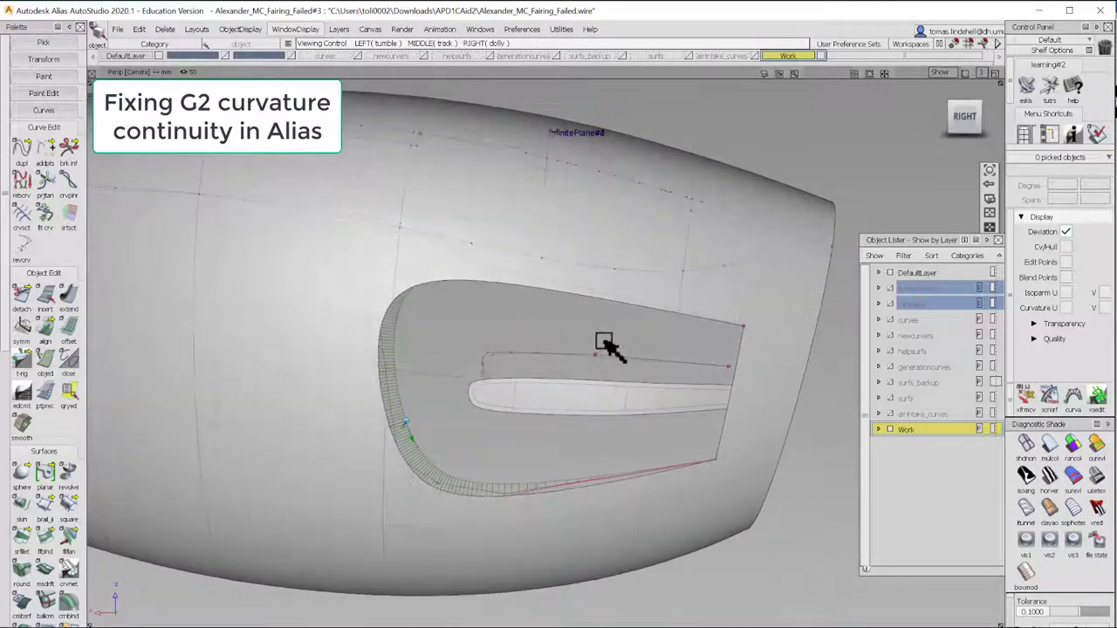
{"action": "left_click_drag", "start_coordinate": [611, 349], "coordinate": [635, 397]}
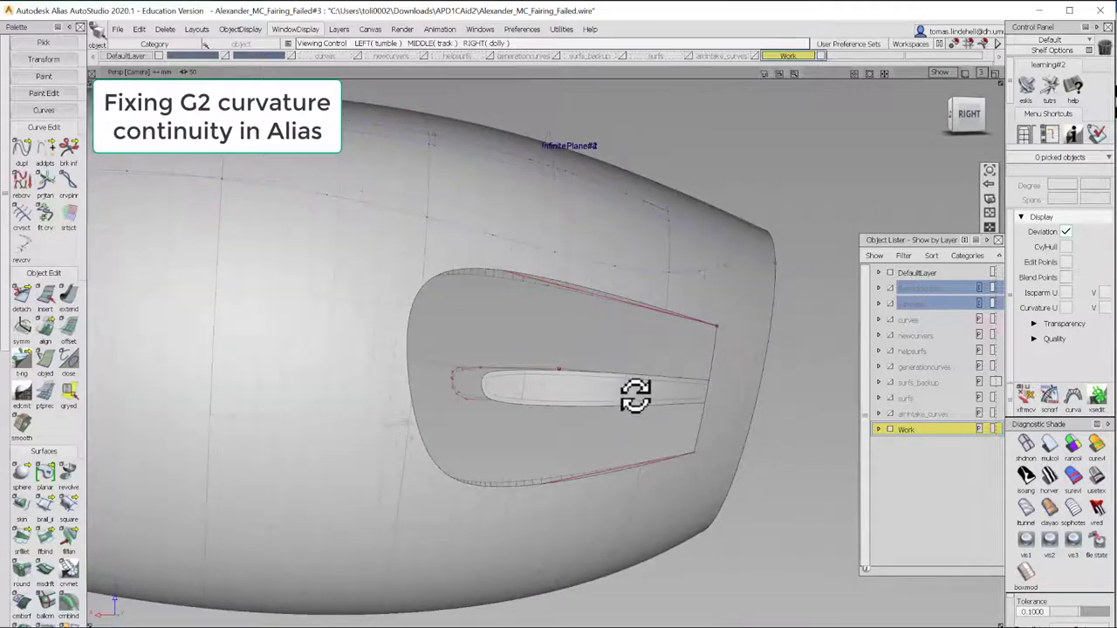
{"action": "left_click_drag", "start_coordinate": [638, 393], "coordinate": [493, 380]}
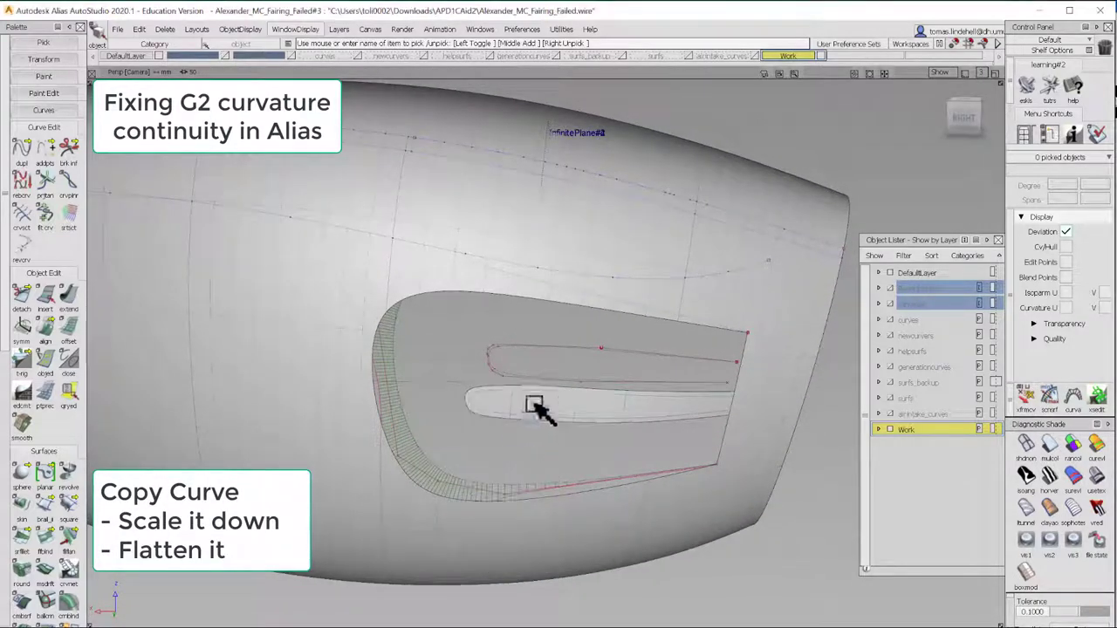
{"action": "left_click", "coordinate": [549, 349]}
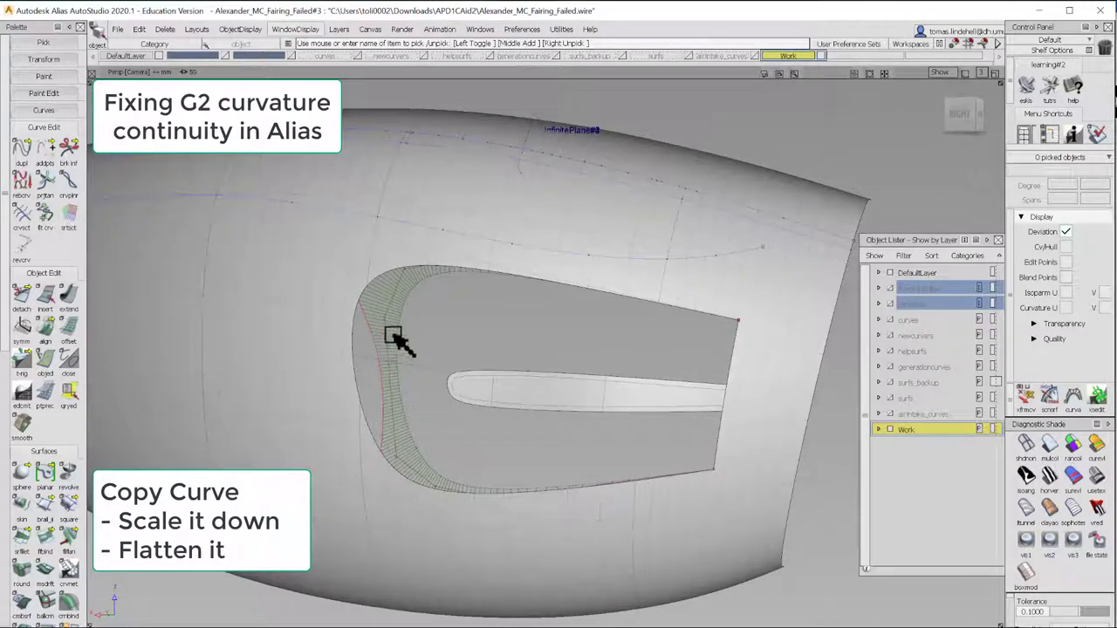
{"action": "left_click", "coordinate": [397, 336]}
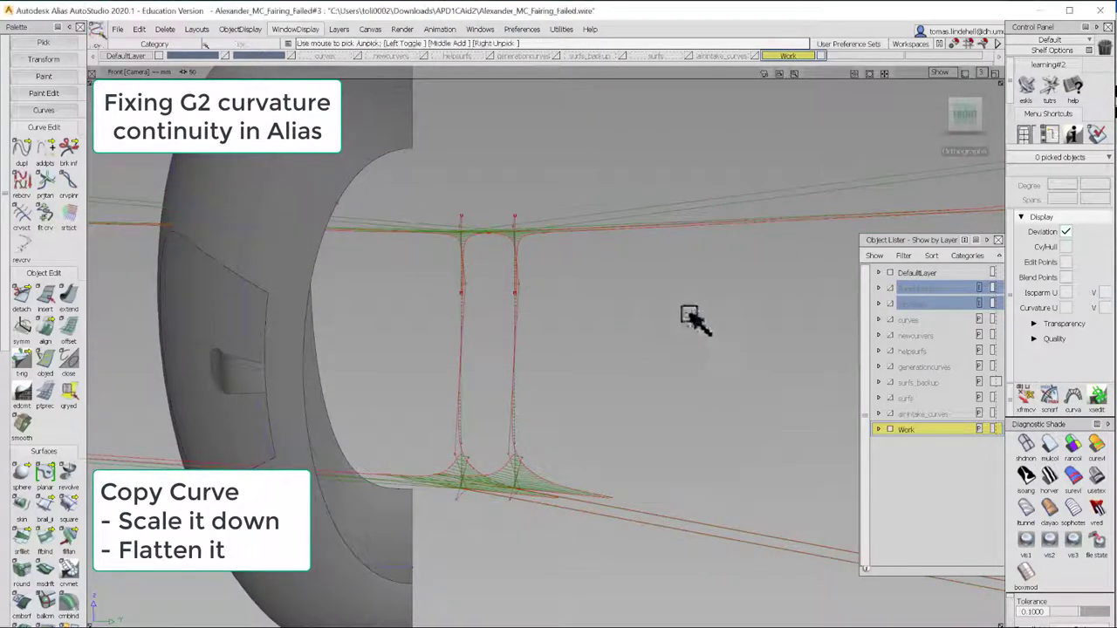
{"action": "mouse_move", "coordinate": [585, 358]}
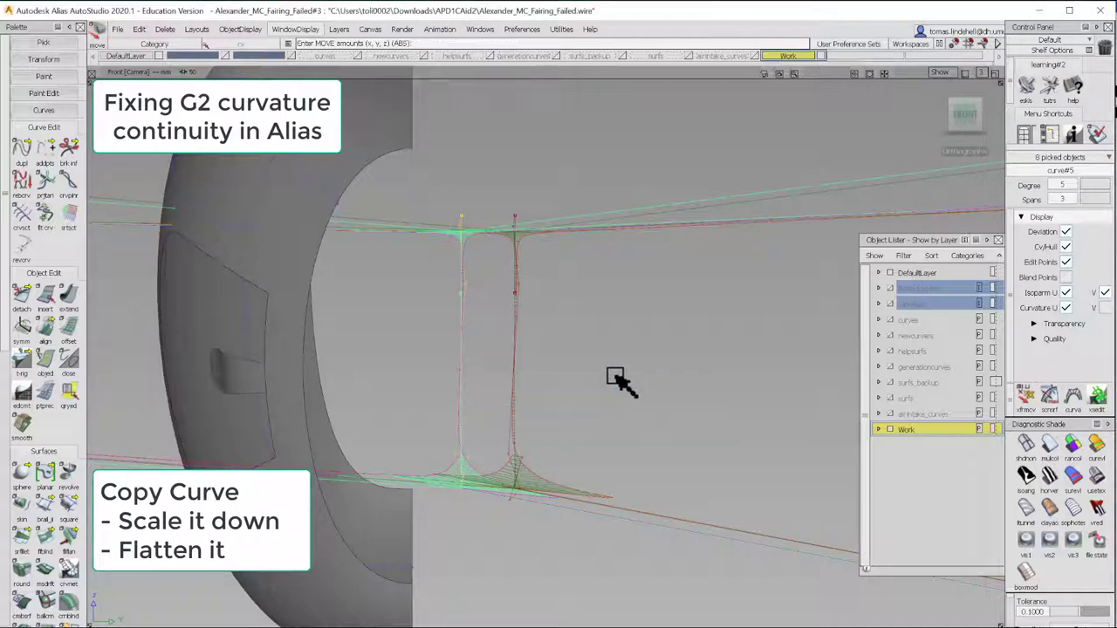
{"action": "mouse_move", "coordinate": [489, 288]}
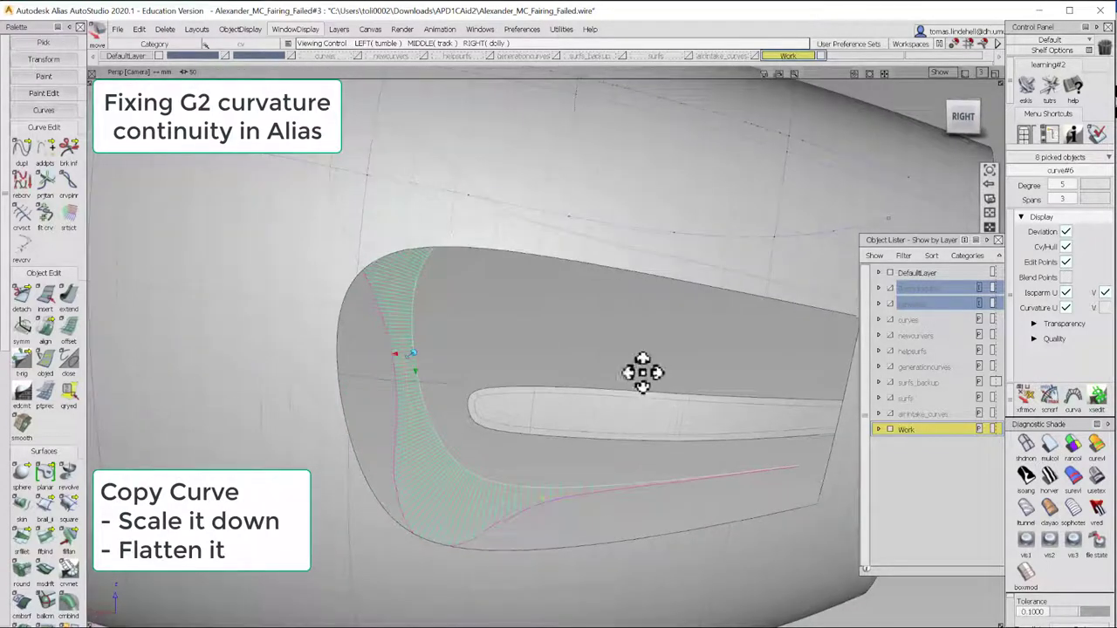
Scale the copied intake curve along a single axis, then tumble and reposition it inside the opening
{"action": "left_click_drag", "start_coordinate": [642, 374], "coordinate": [646, 363]}
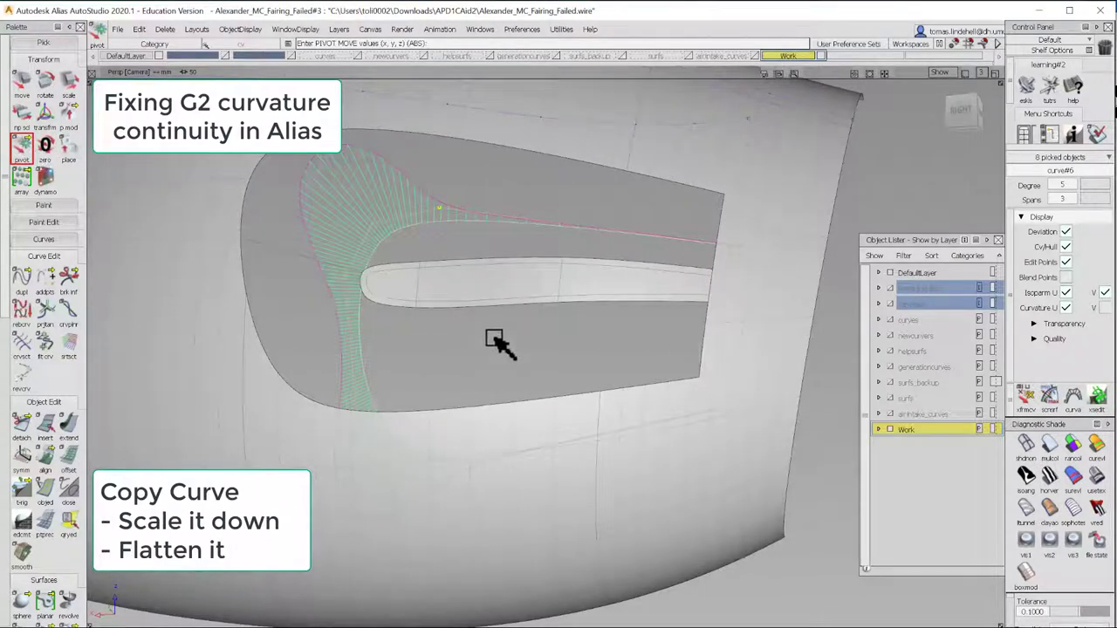
{"action": "mouse_move", "coordinate": [471, 345]}
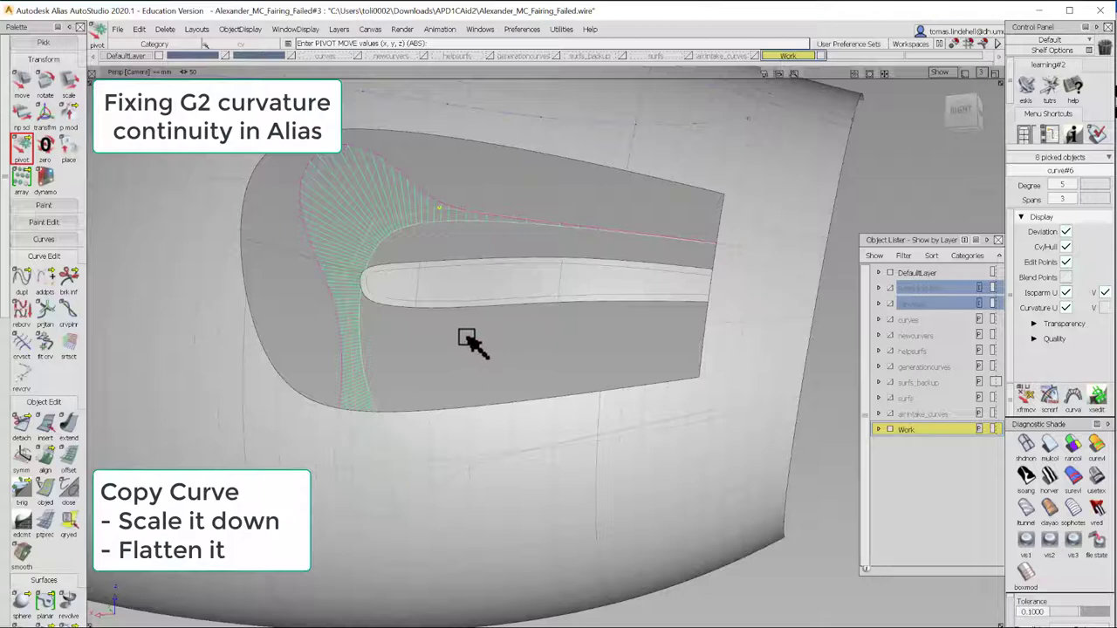
{"action": "mouse_move", "coordinate": [685, 379]}
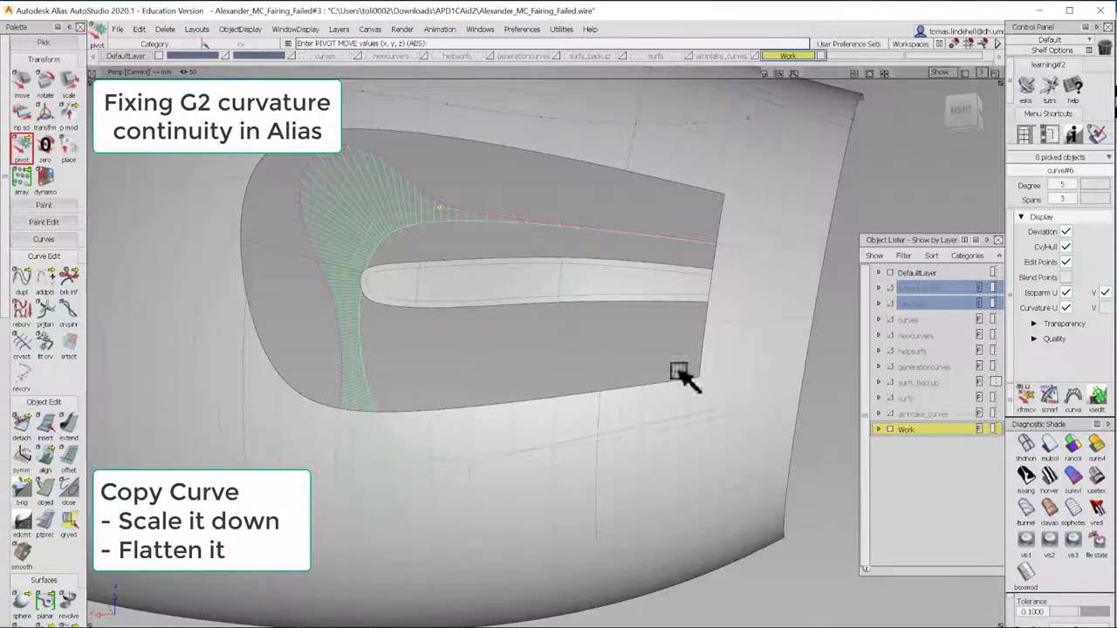
{"action": "mouse_move", "coordinate": [537, 371]}
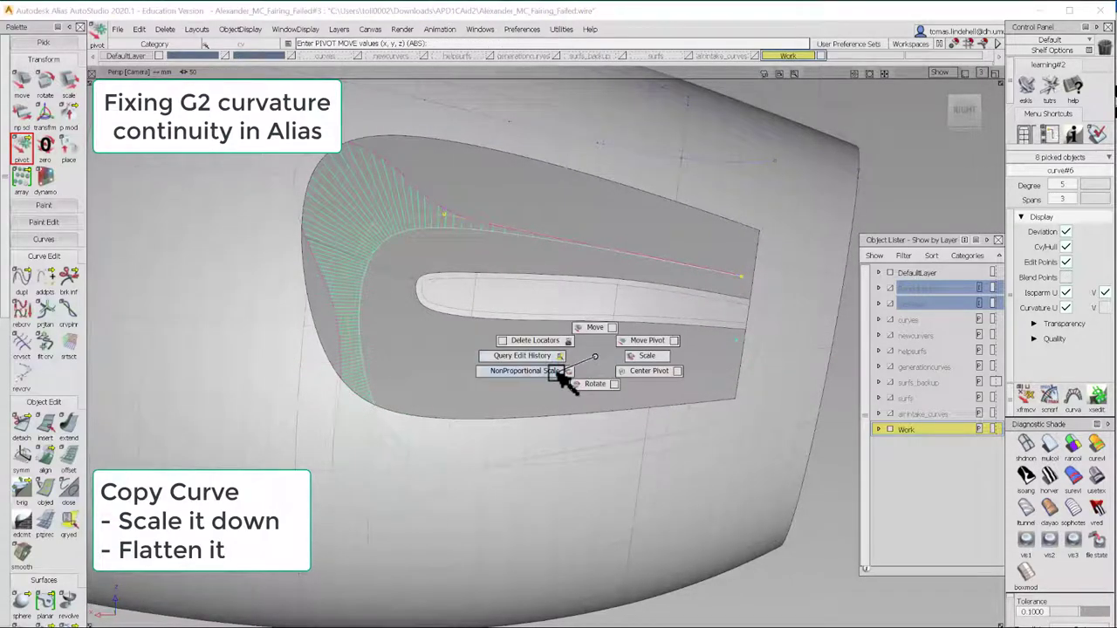
{"action": "left_click", "coordinate": [517, 371]}
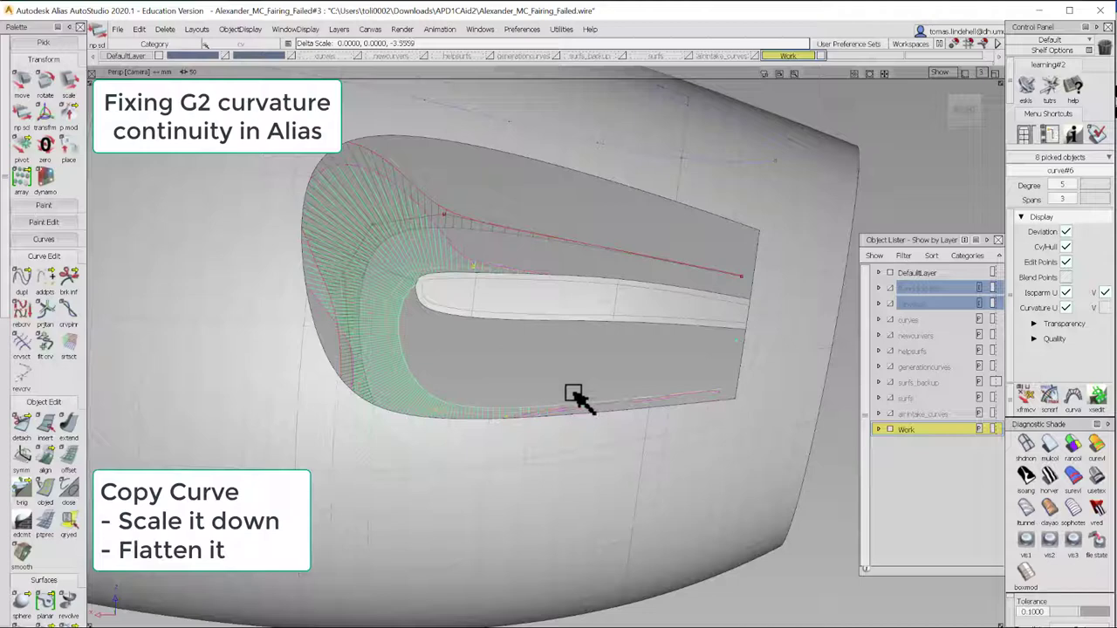
{"action": "left_click_drag", "start_coordinate": [574, 394], "coordinate": [568, 349]}
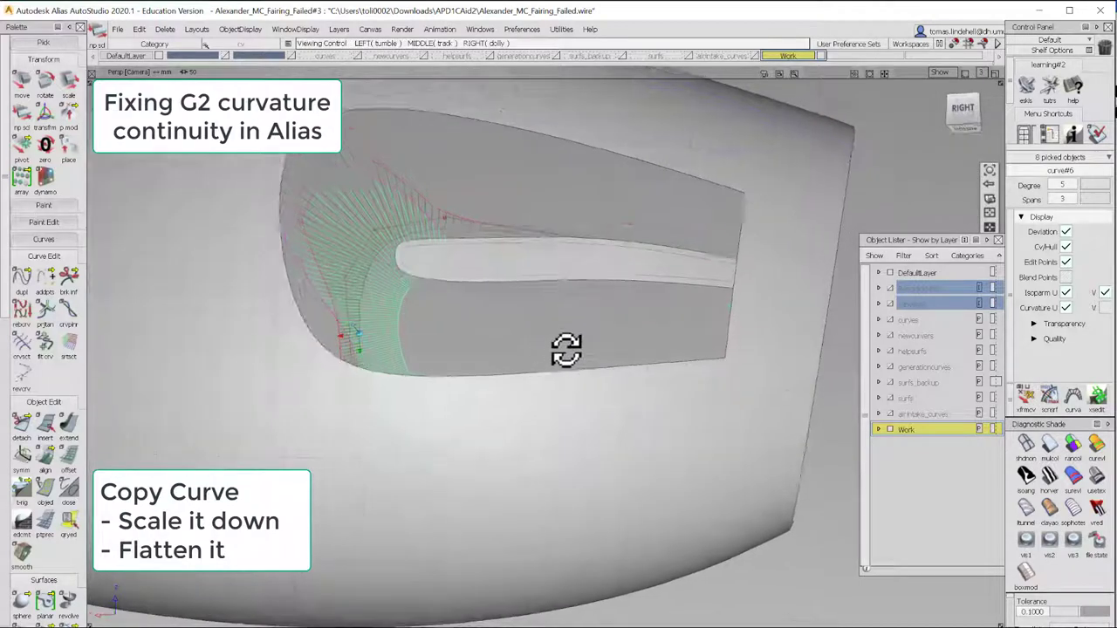
{"action": "left_click_drag", "start_coordinate": [568, 349], "coordinate": [473, 371]}
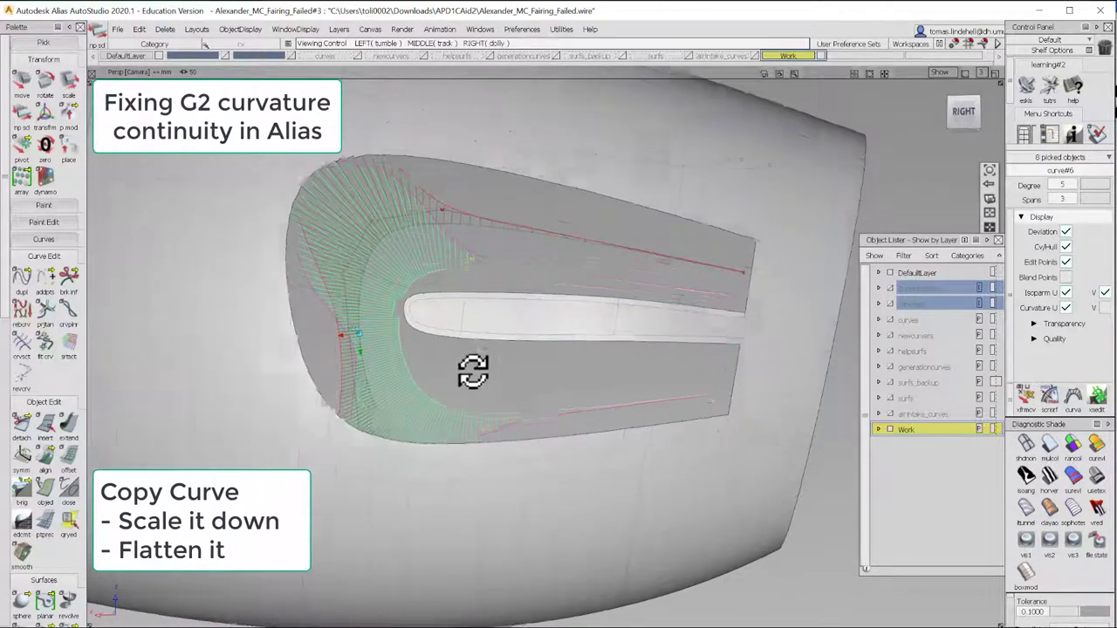
{"action": "left_click_drag", "start_coordinate": [473, 371], "coordinate": [499, 331]}
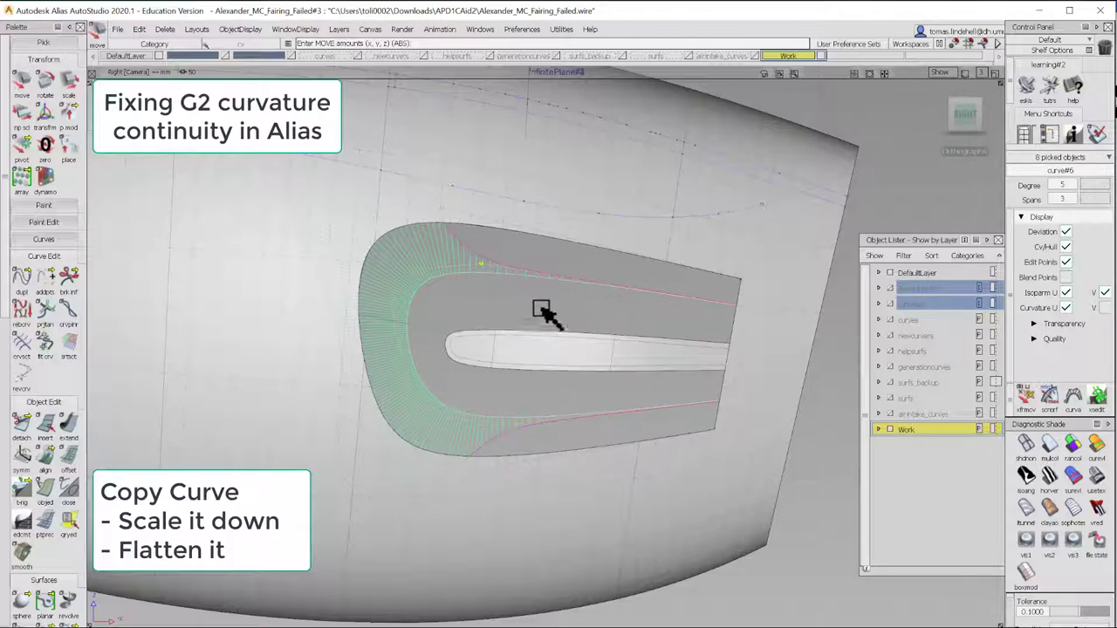
{"action": "left_click_drag", "start_coordinate": [541, 310], "coordinate": [428, 323]}
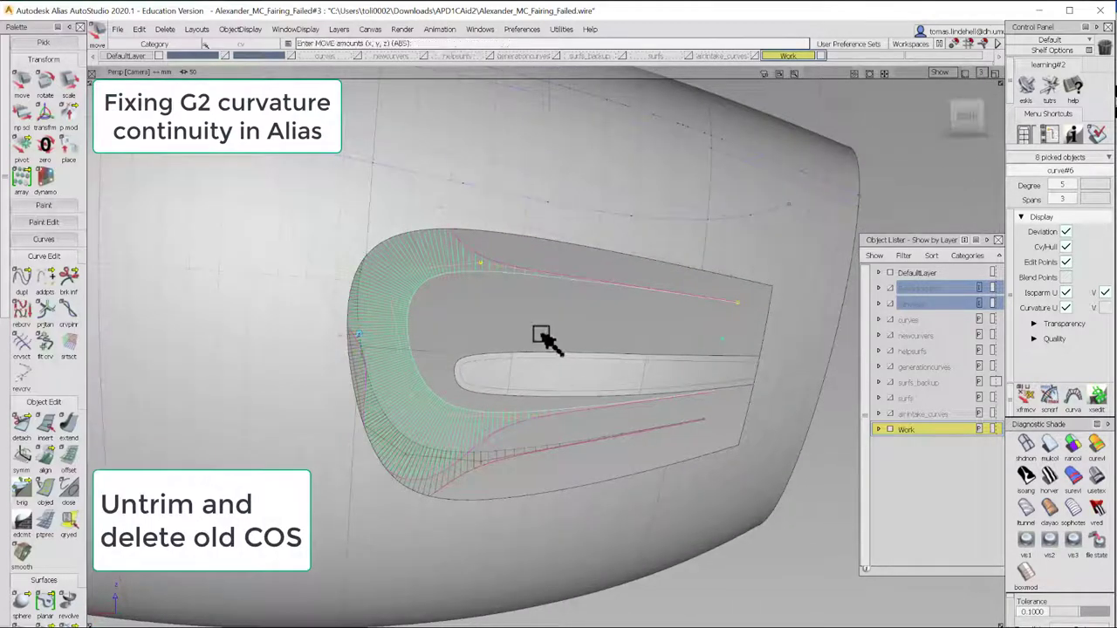
Untrim the fairing surface and delete its old curves-on-surface around the intake
{"action": "right_click", "coordinate": [574, 321]}
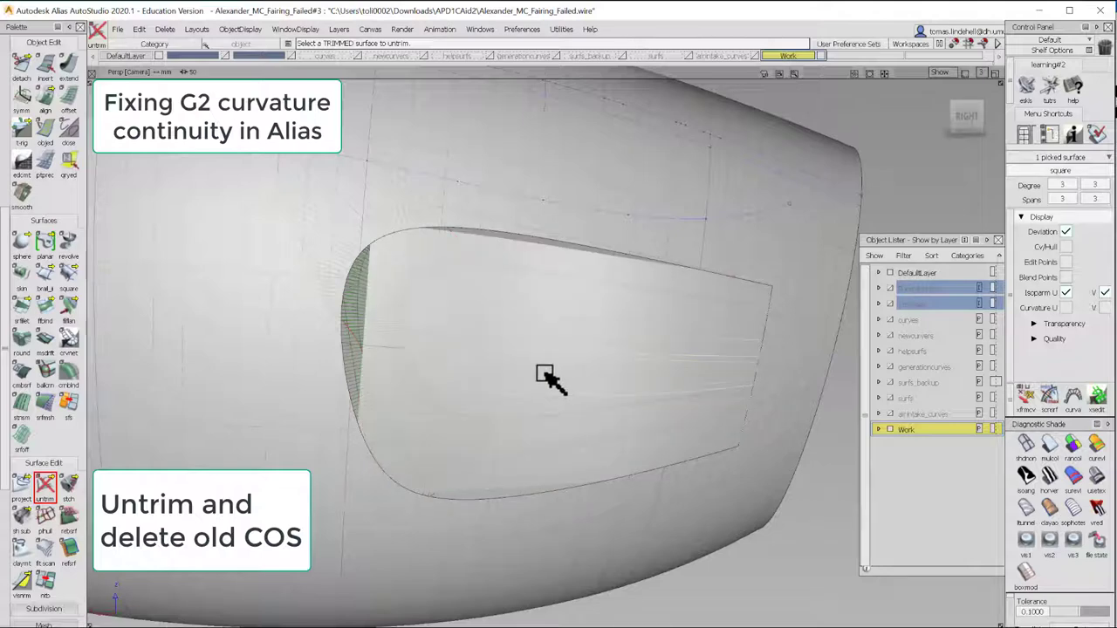
{"action": "right_click", "coordinate": [545, 375]}
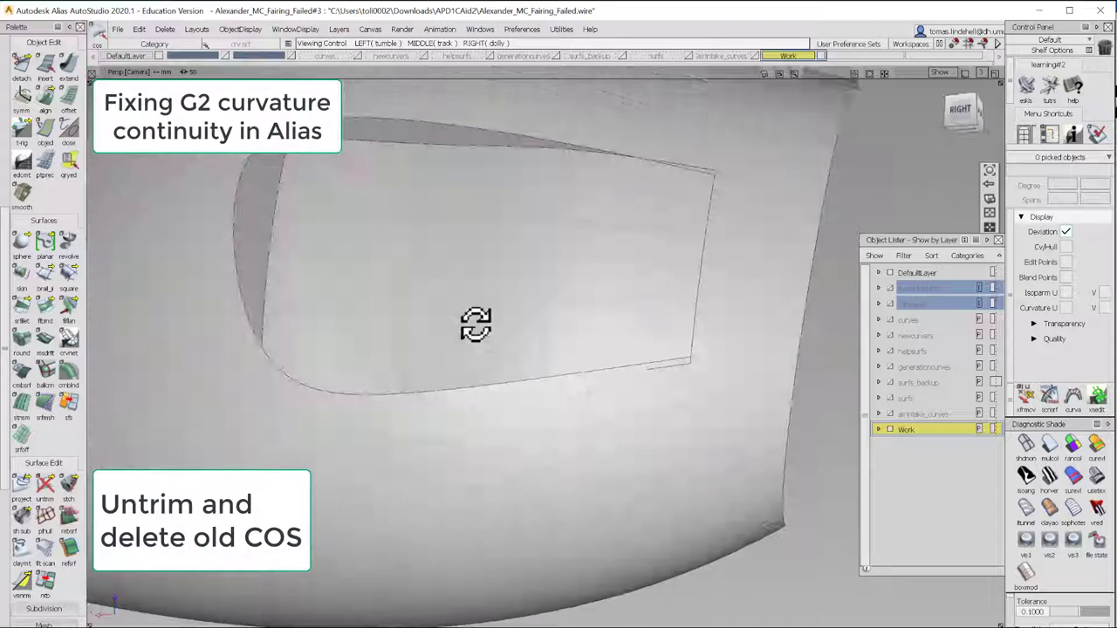
{"action": "left_click_drag", "start_coordinate": [476, 327], "coordinate": [504, 382]}
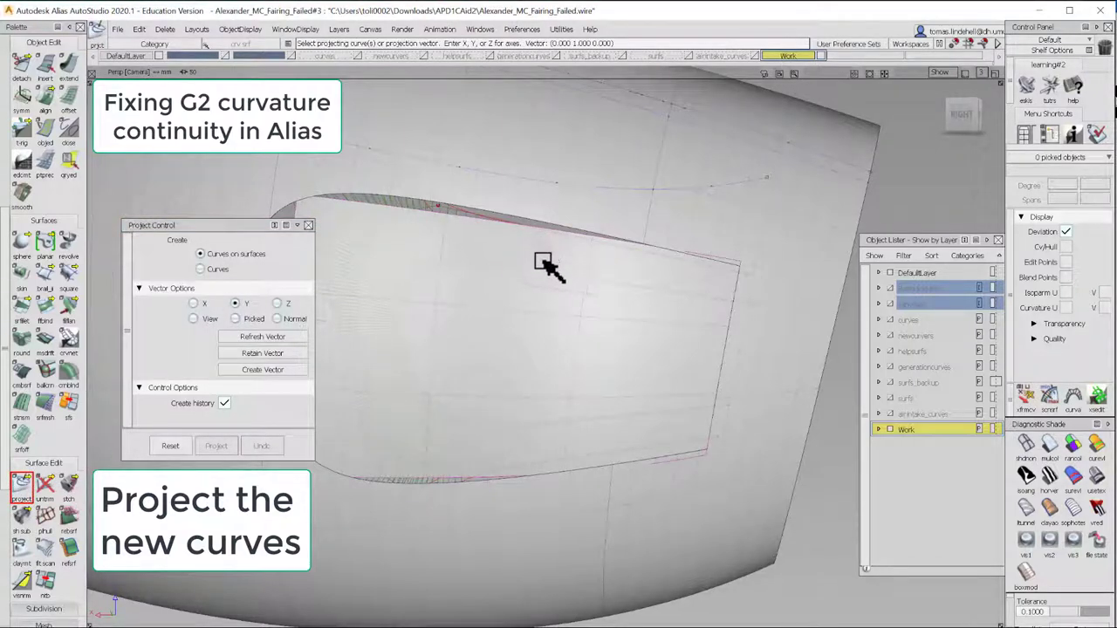
Project the new curves onto the fairing along Y and trim out the new intake opening
{"action": "left_click", "coordinate": [546, 271]}
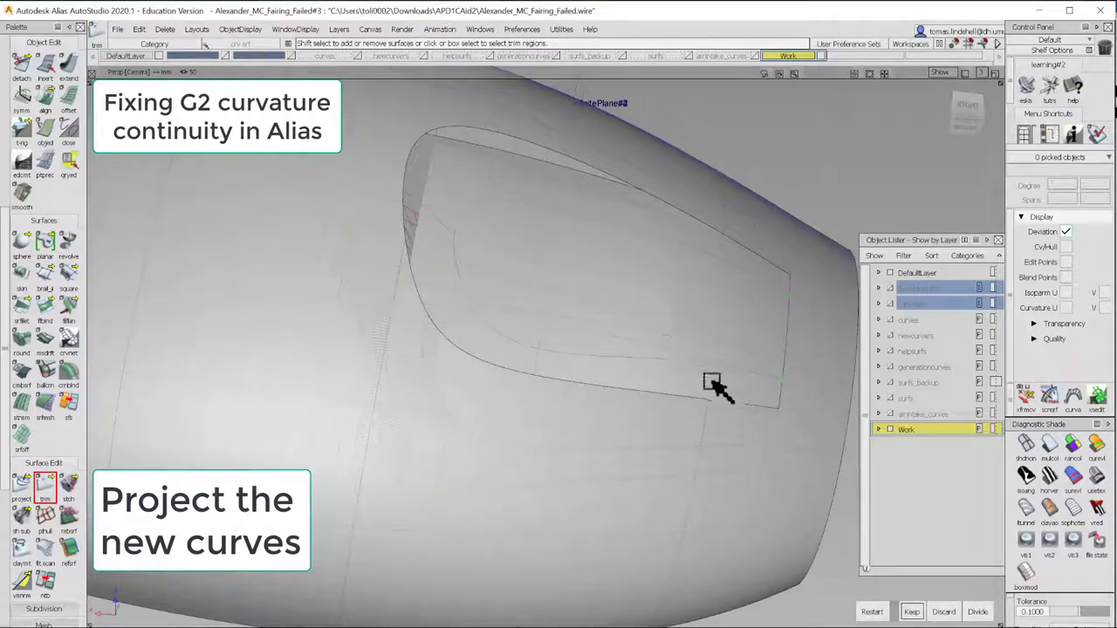
{"action": "left_click_drag", "start_coordinate": [715, 388], "coordinate": [521, 408]}
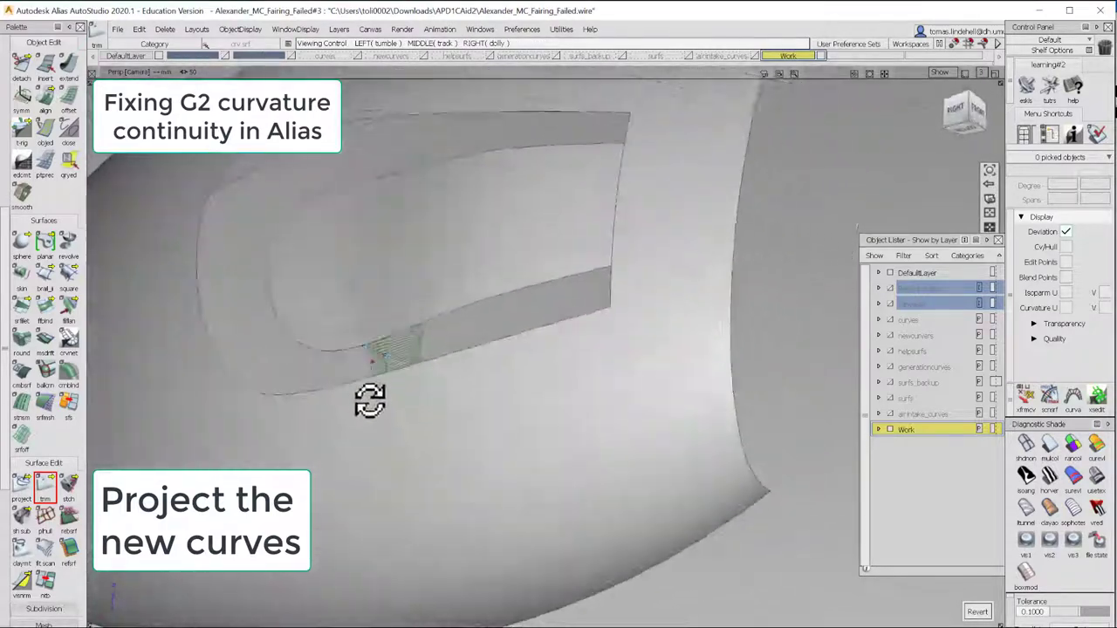
{"action": "left_click_drag", "start_coordinate": [371, 399], "coordinate": [528, 414]}
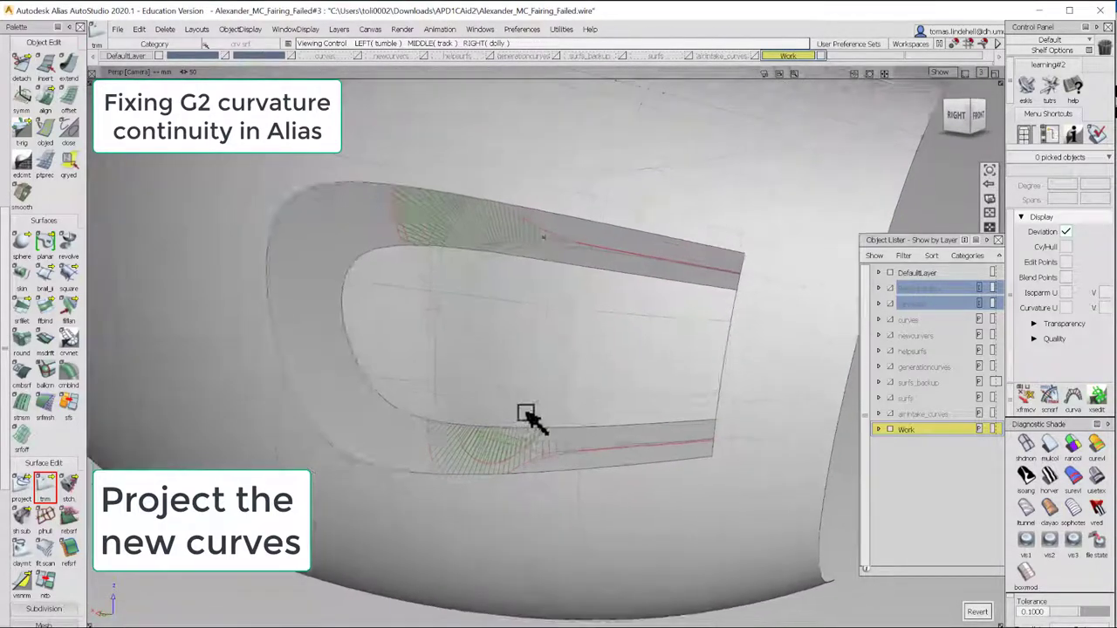
{"action": "left_click_drag", "start_coordinate": [528, 415], "coordinate": [524, 358]}
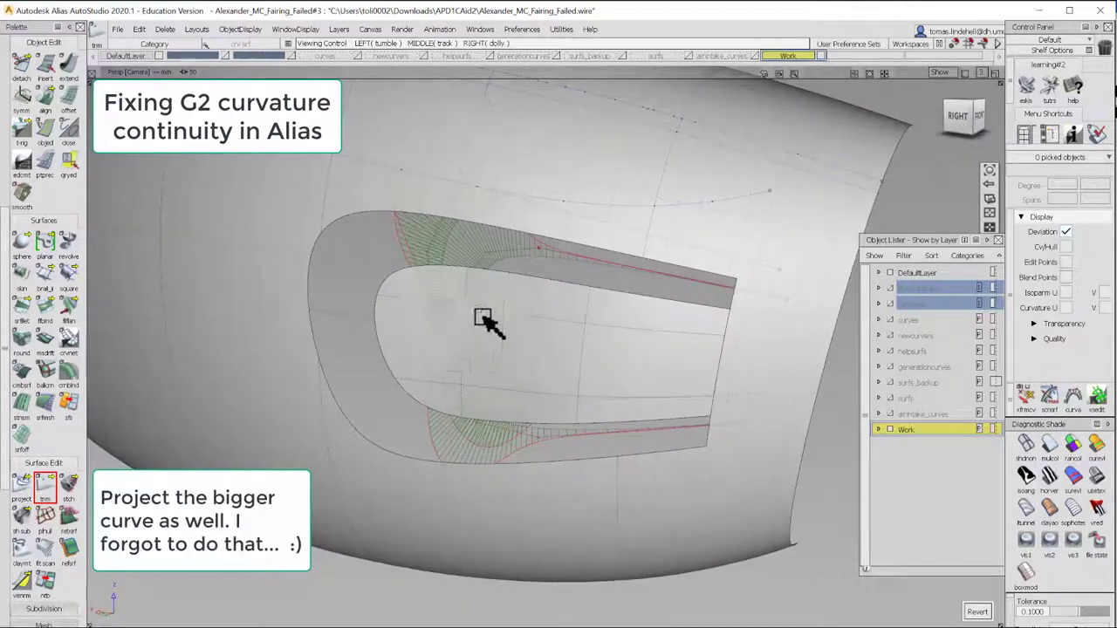
{"action": "right_click", "coordinate": [349, 349]}
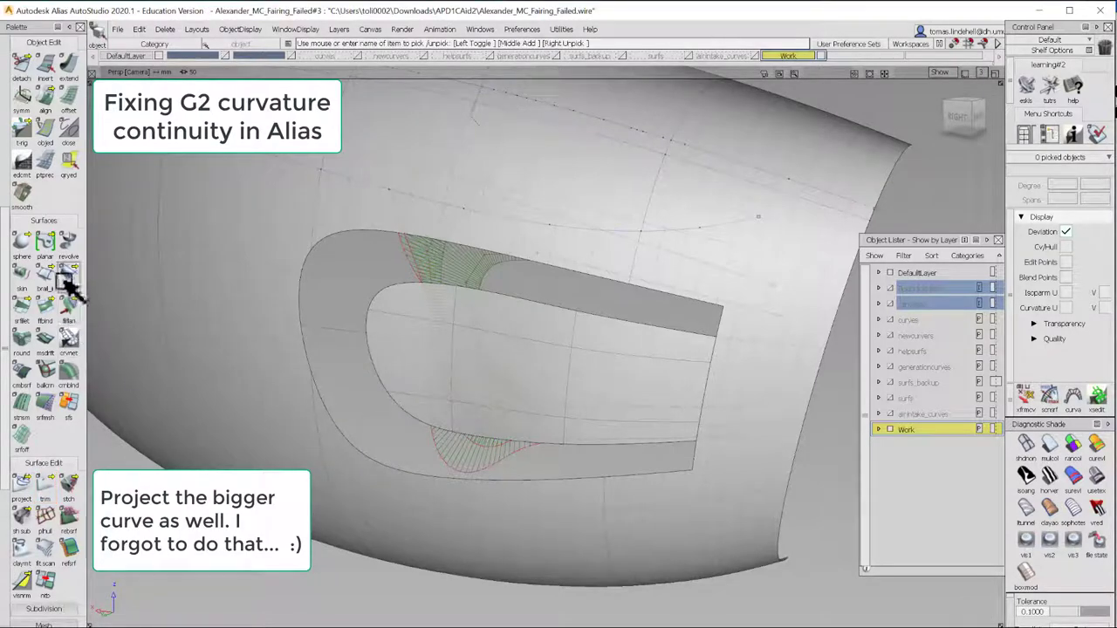
{"action": "left_click", "coordinate": [68, 271]}
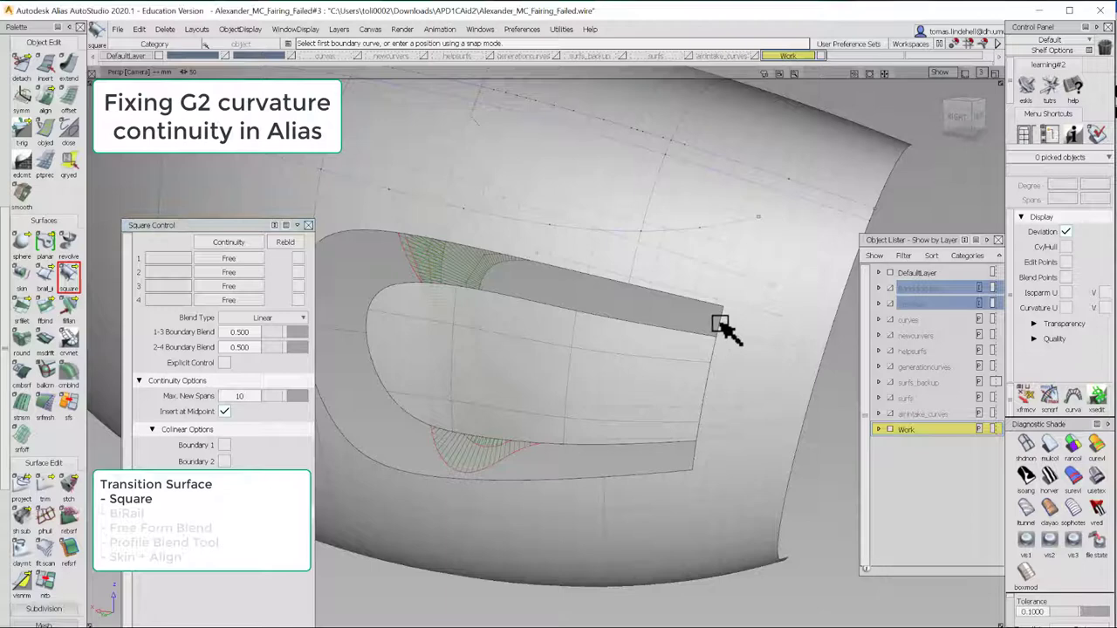
Pick the four boundary curves and rebuild edges 2 and 4, cutting 102 spans to 20
{"action": "left_click", "coordinate": [720, 323]}
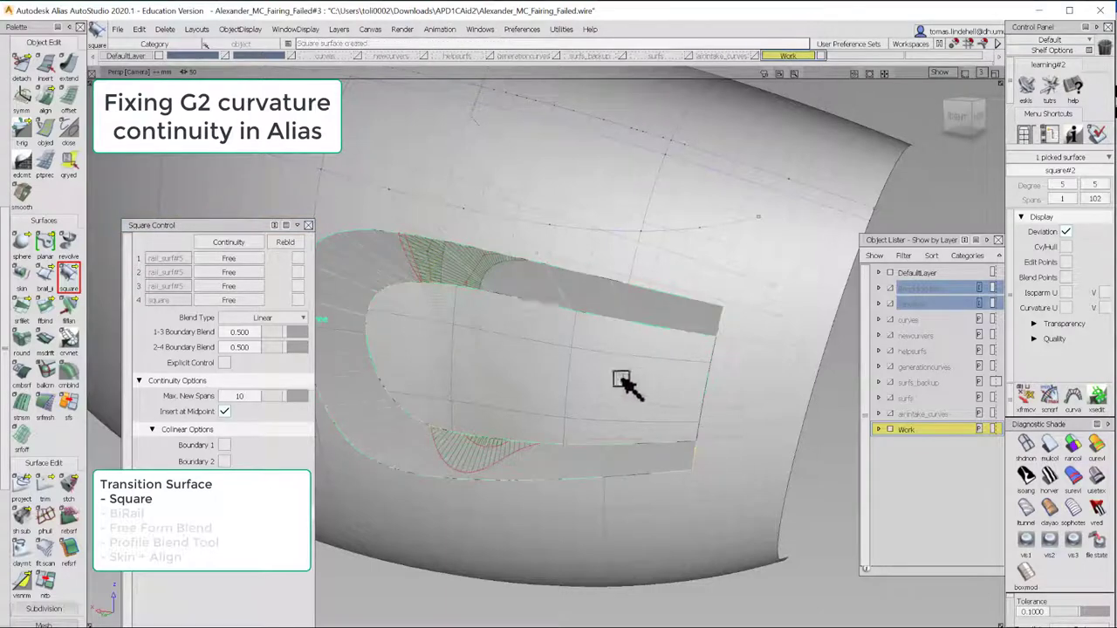
{"action": "left_click_drag", "start_coordinate": [620, 382], "coordinate": [489, 279]}
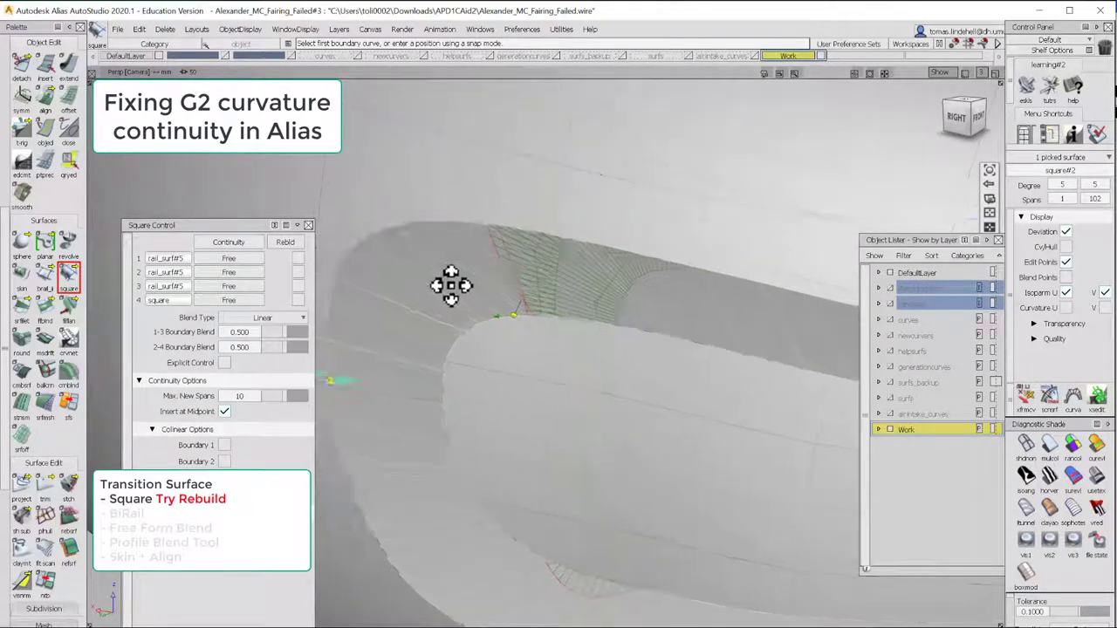
{"action": "left_click_drag", "start_coordinate": [451, 286], "coordinate": [373, 384]}
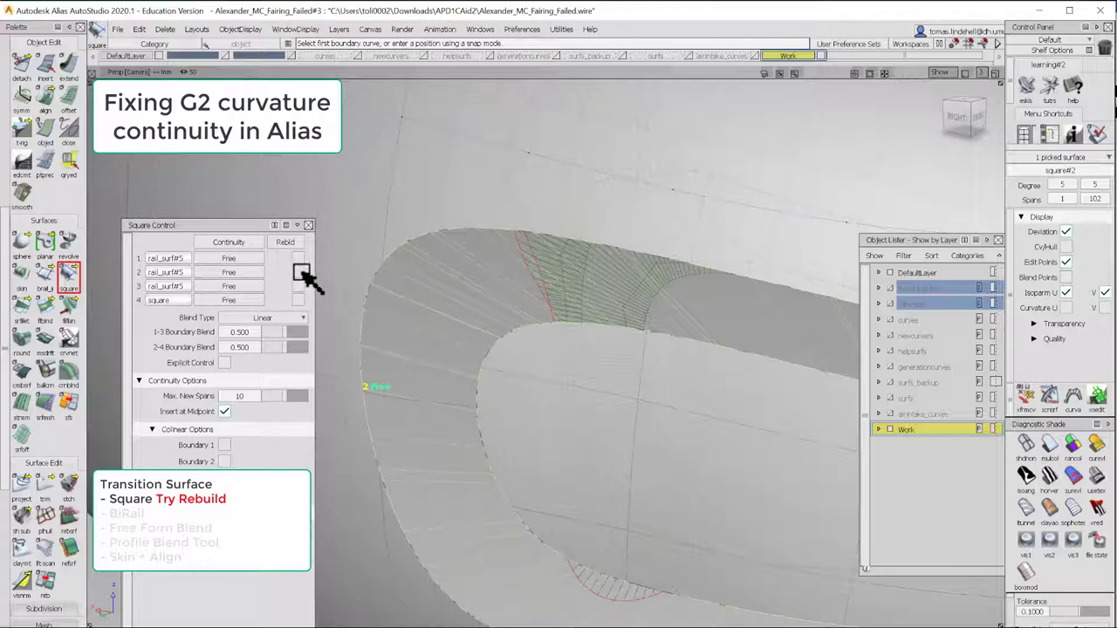
{"action": "left_click", "coordinate": [299, 272]}
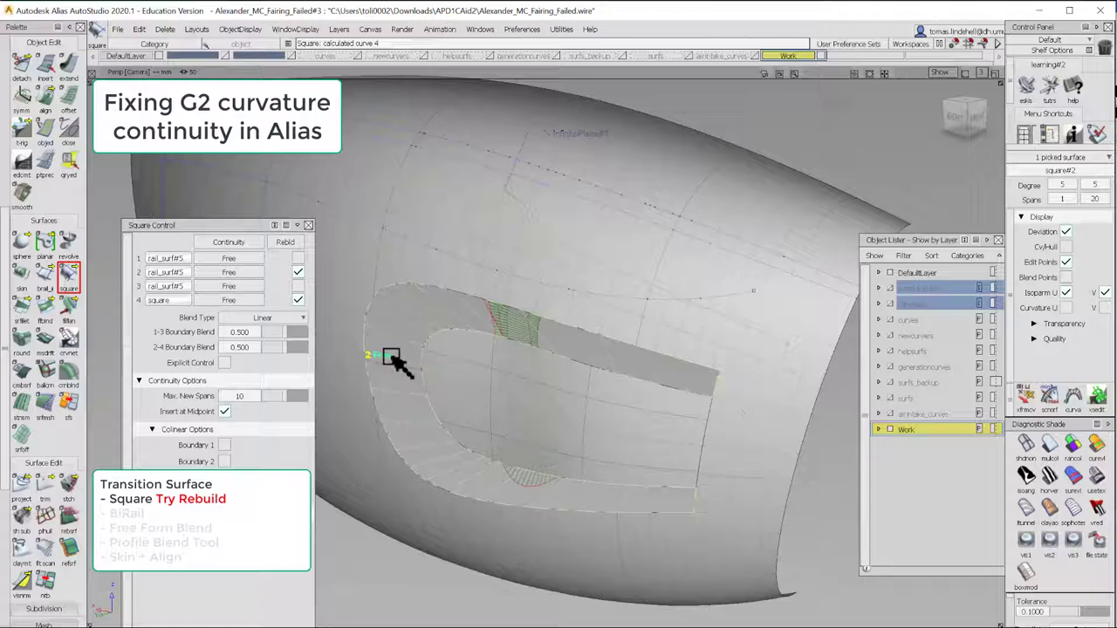
Set every transition edge to G2 curvature, inspect failing edge 4, and toggle an edge rebuild
{"action": "left_click", "coordinate": [229, 272]}
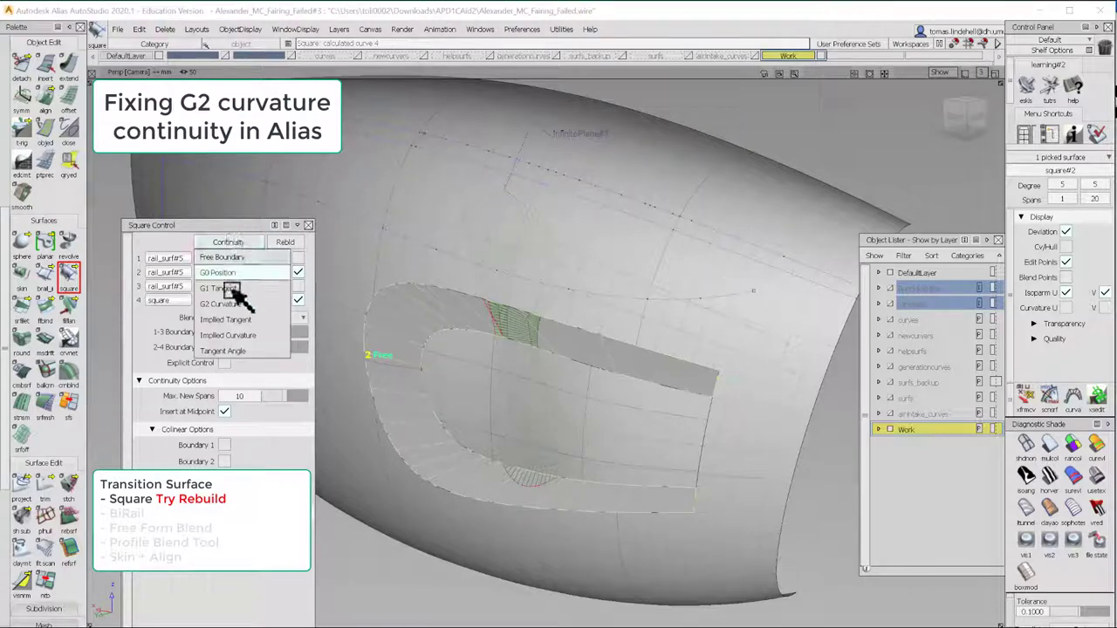
{"action": "left_click", "coordinate": [228, 304]}
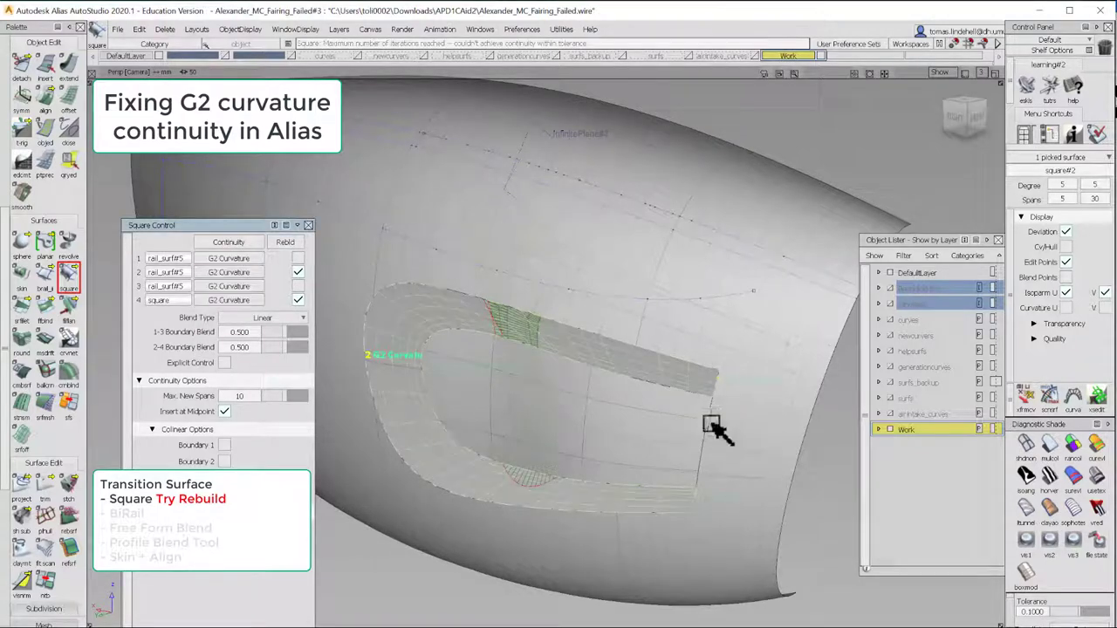
{"action": "left_click_drag", "start_coordinate": [716, 427], "coordinate": [672, 315]}
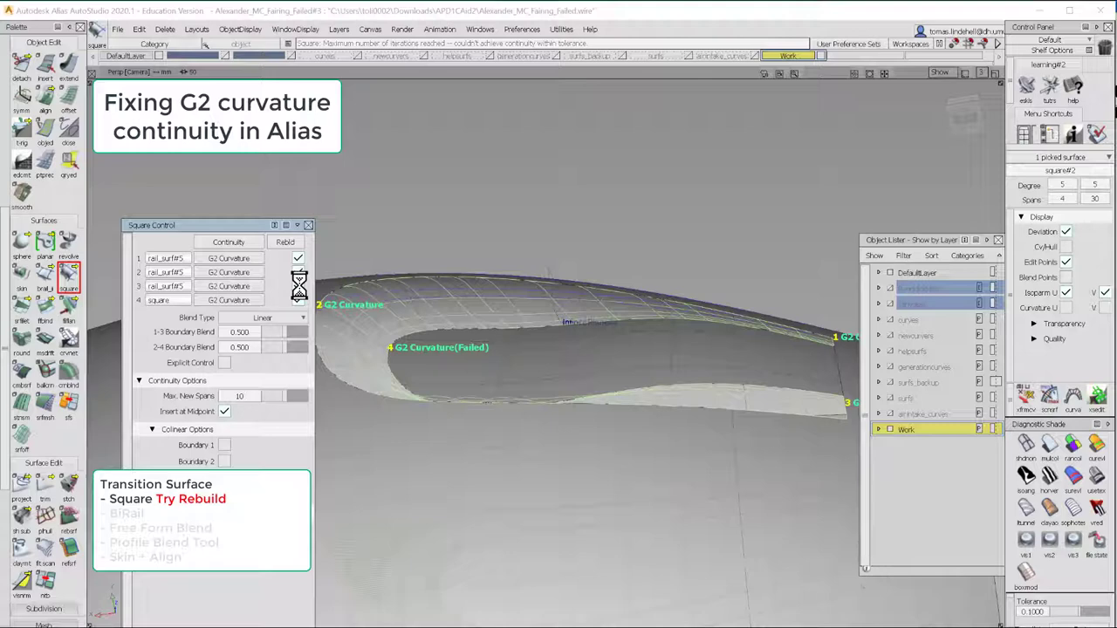
{"action": "left_click", "coordinate": [285, 242]}
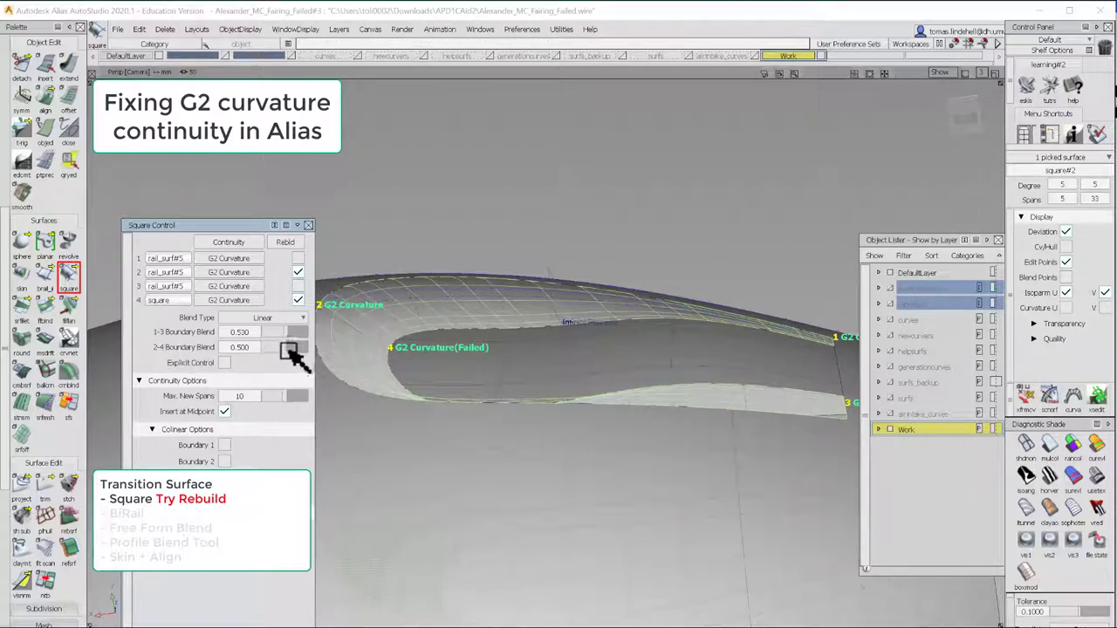
Enter 0.350 for the 2-4 boundary blend and orbit to check the edges reach G2
{"action": "left_click", "coordinate": [296, 349]}
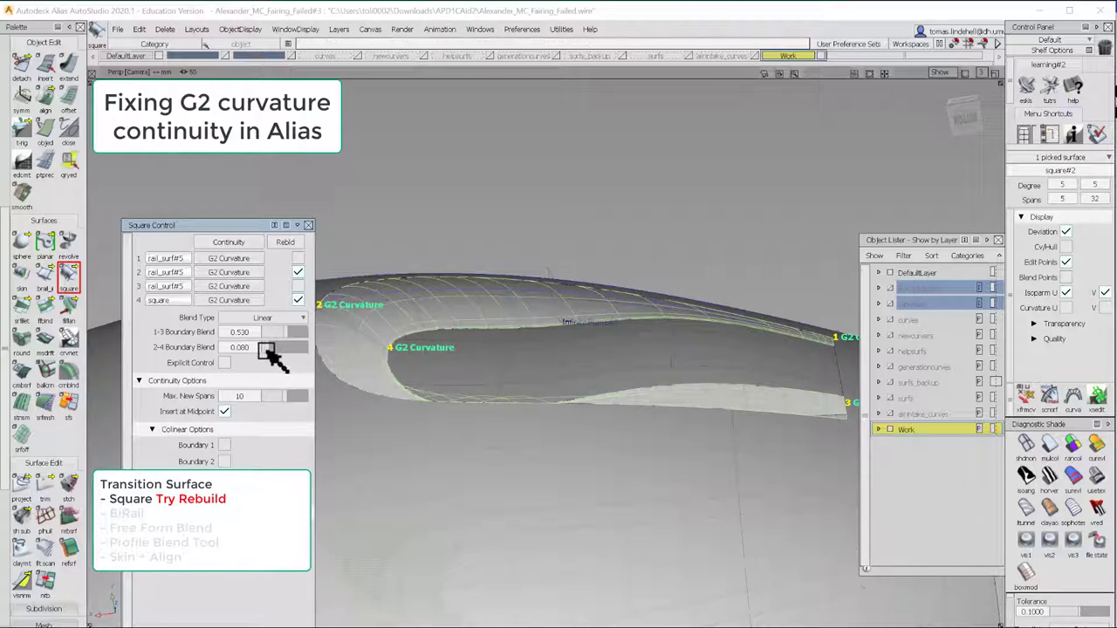
{"action": "left_click", "coordinate": [268, 347]}
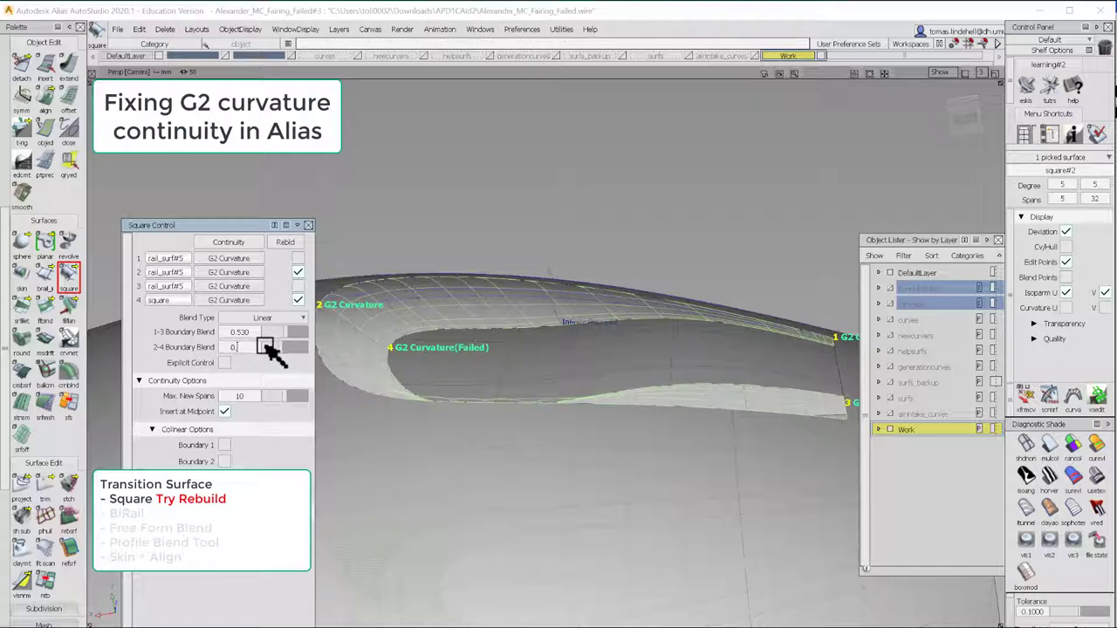
{"action": "type", "text": "0.350"}
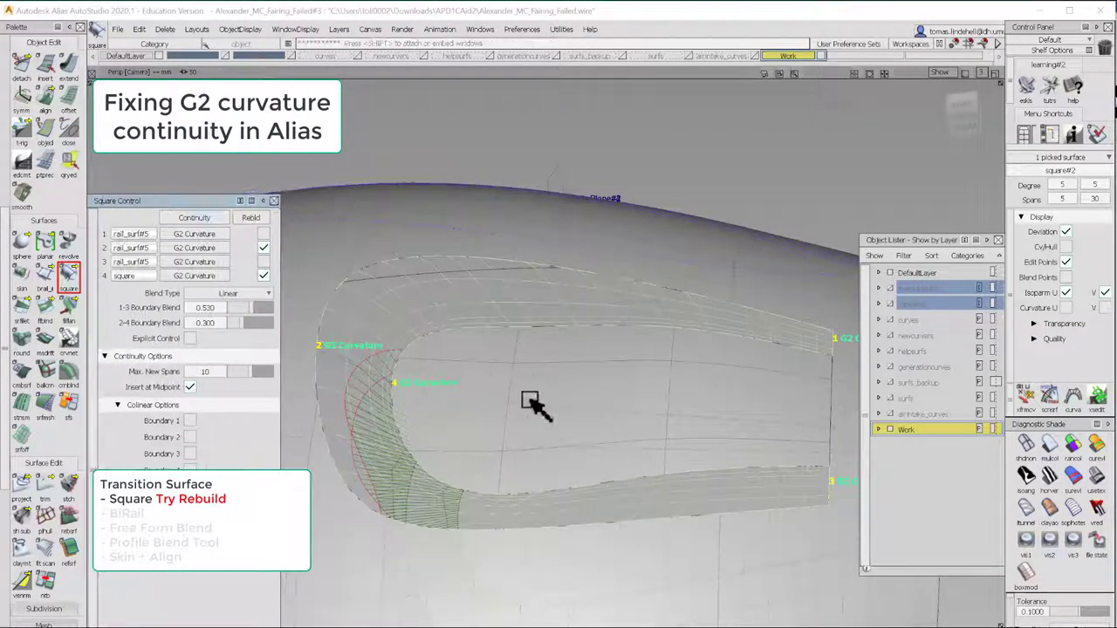
{"action": "left_click_drag", "start_coordinate": [537, 411], "coordinate": [641, 454]}
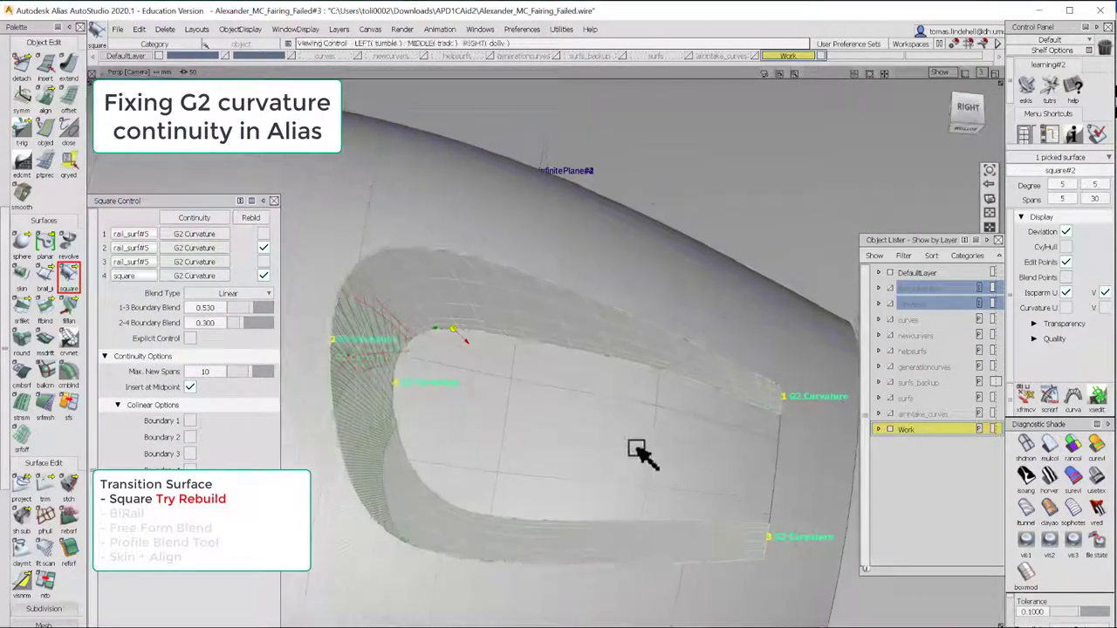